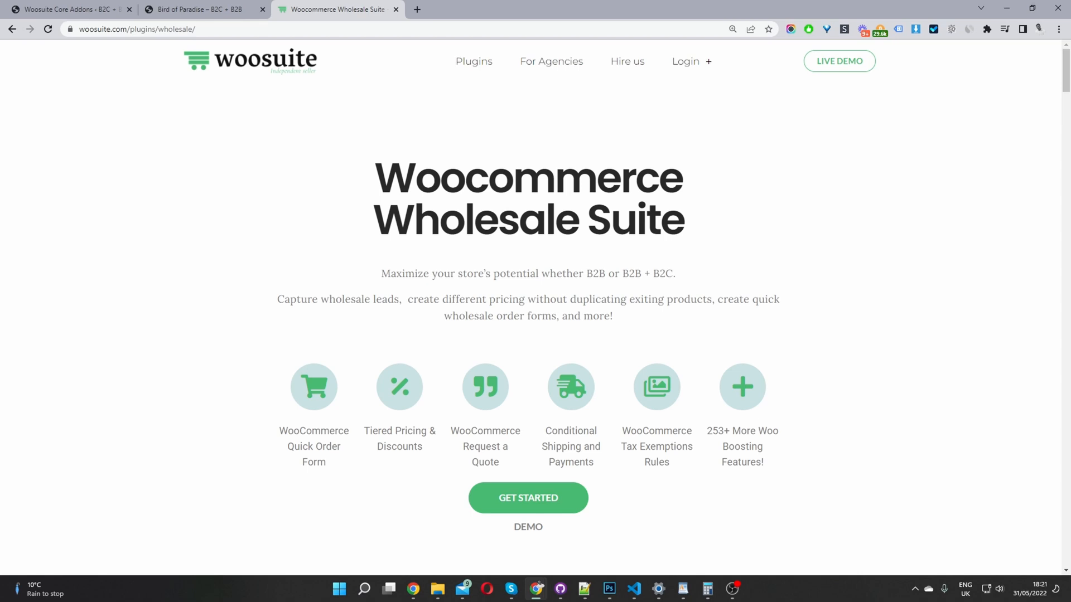
mouse_move(201, 92)
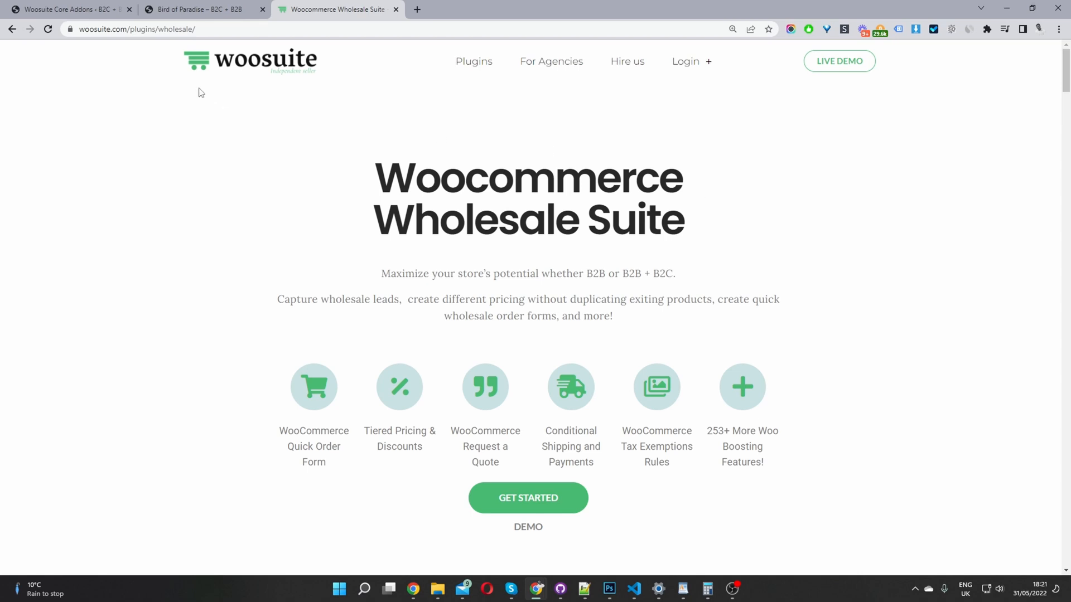
Switch from the Wholesale Suite product page to the store's Woosuite Addons page
left_click(67, 10)
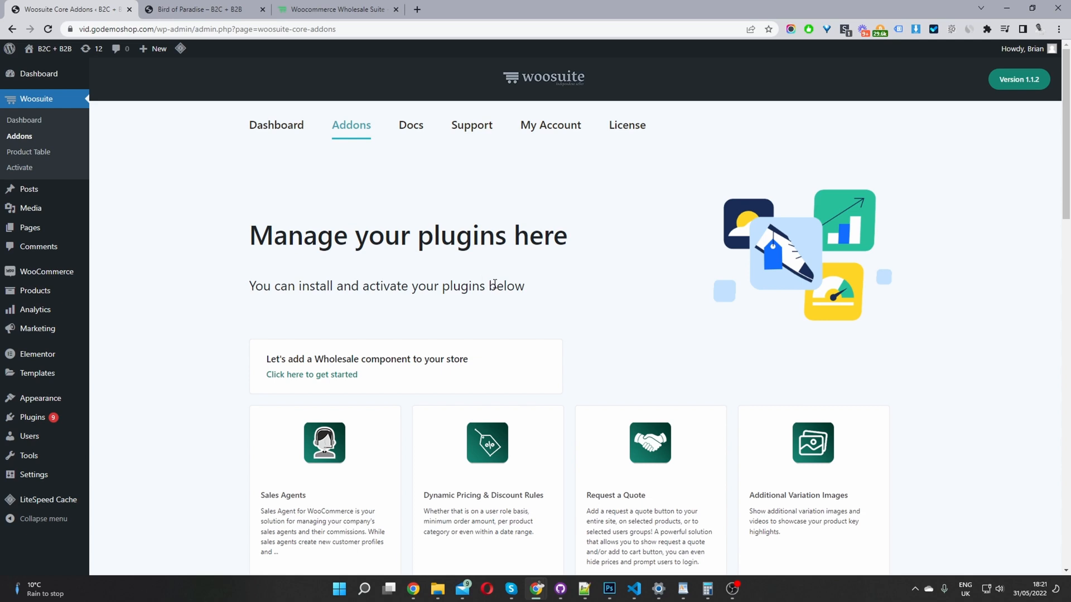
mouse_move(31, 417)
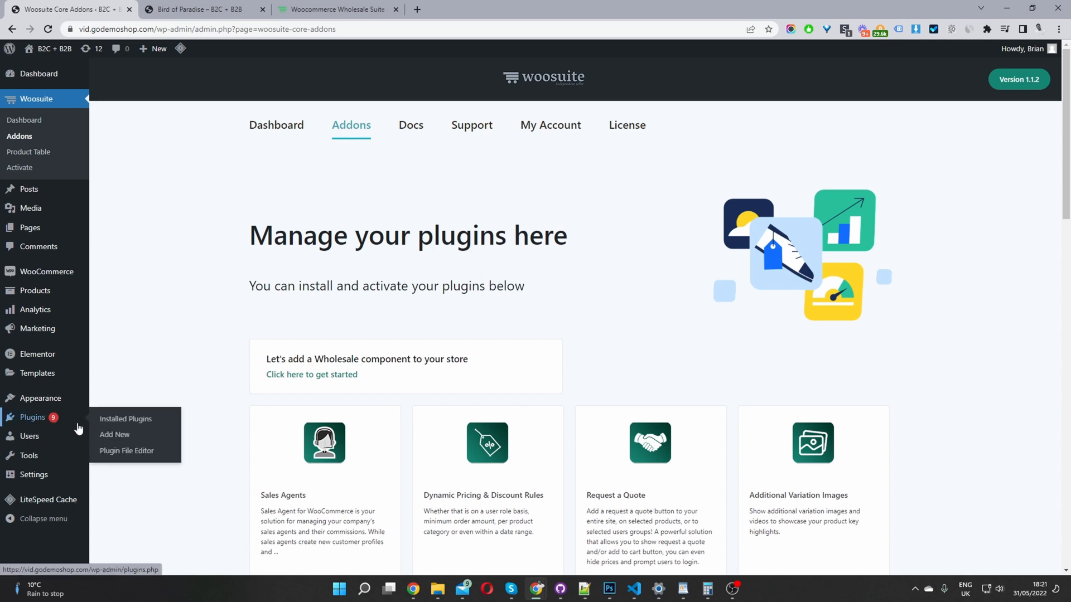
mouse_move(462, 429)
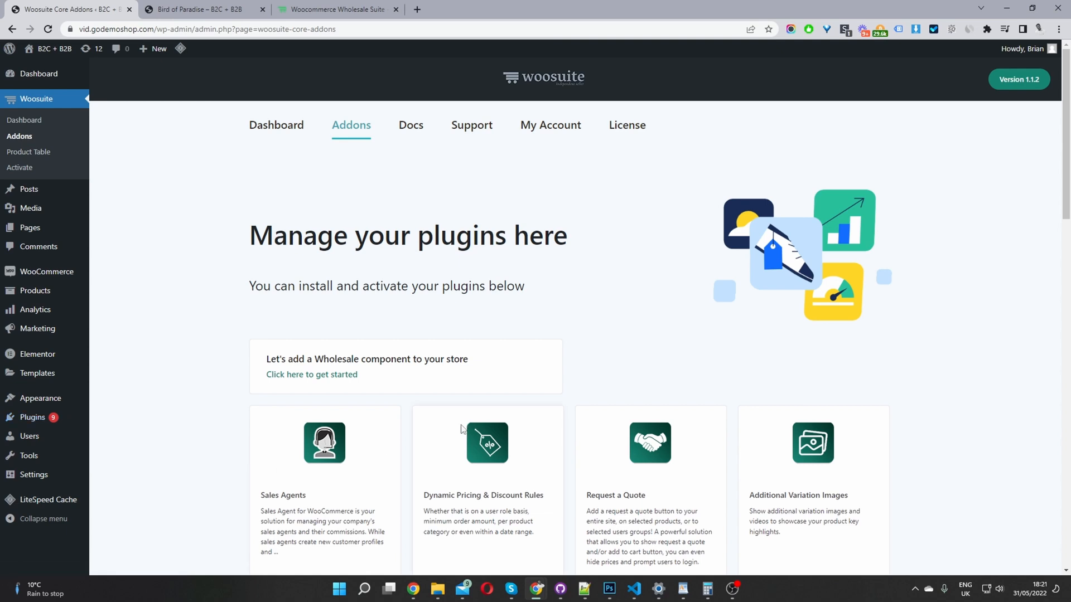
mouse_move(458, 424)
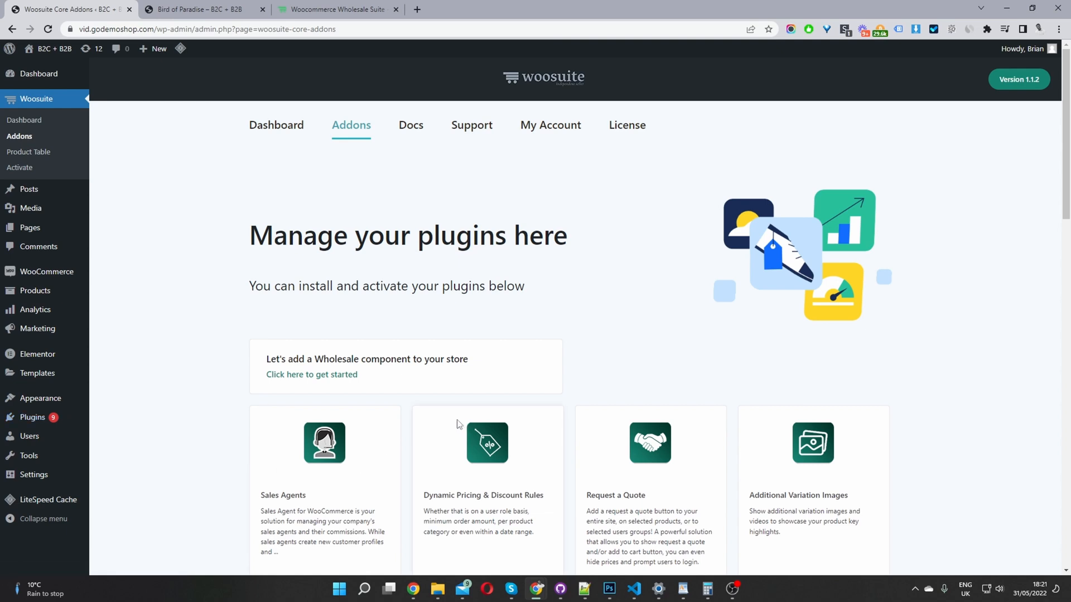
mouse_move(47, 105)
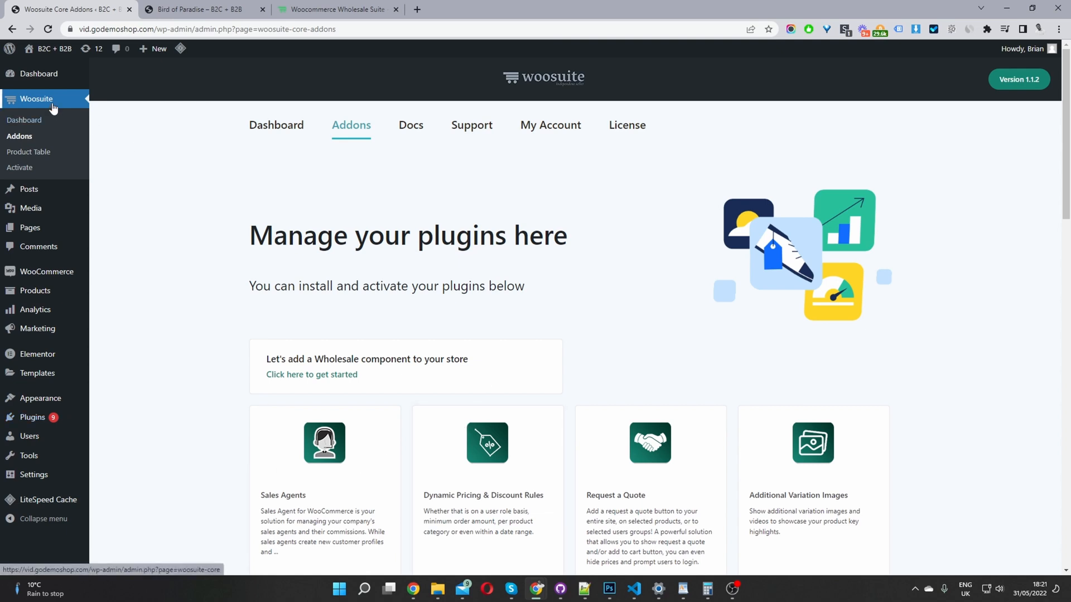
mouse_move(34, 141)
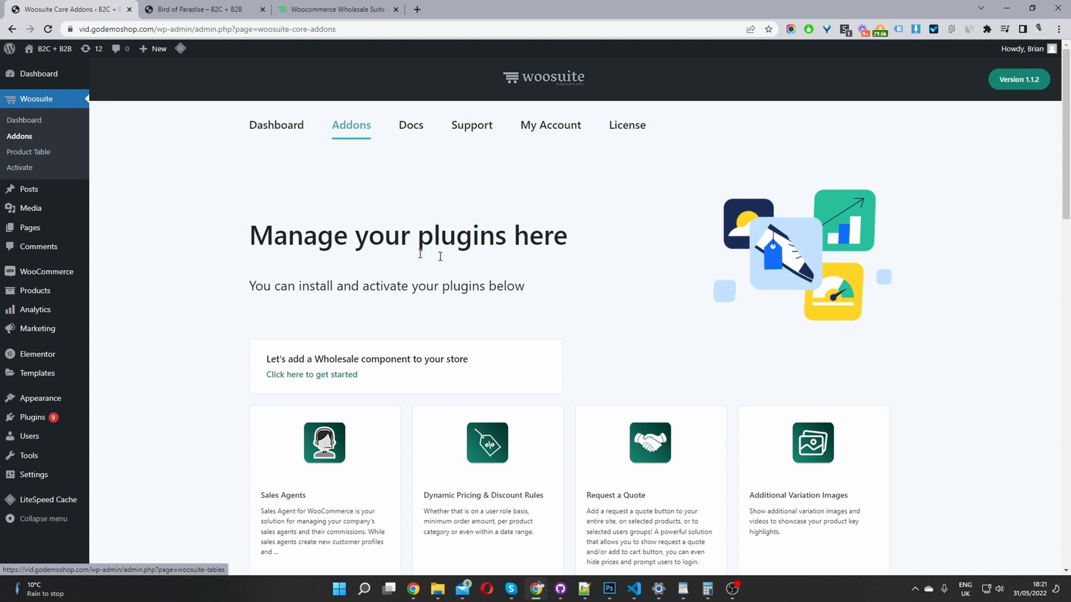
Switch on Wholesale Pricing for WooCommerce and WooCommerce Wholesale PRO, then manage Wholesale PRO
scroll("down", 3)
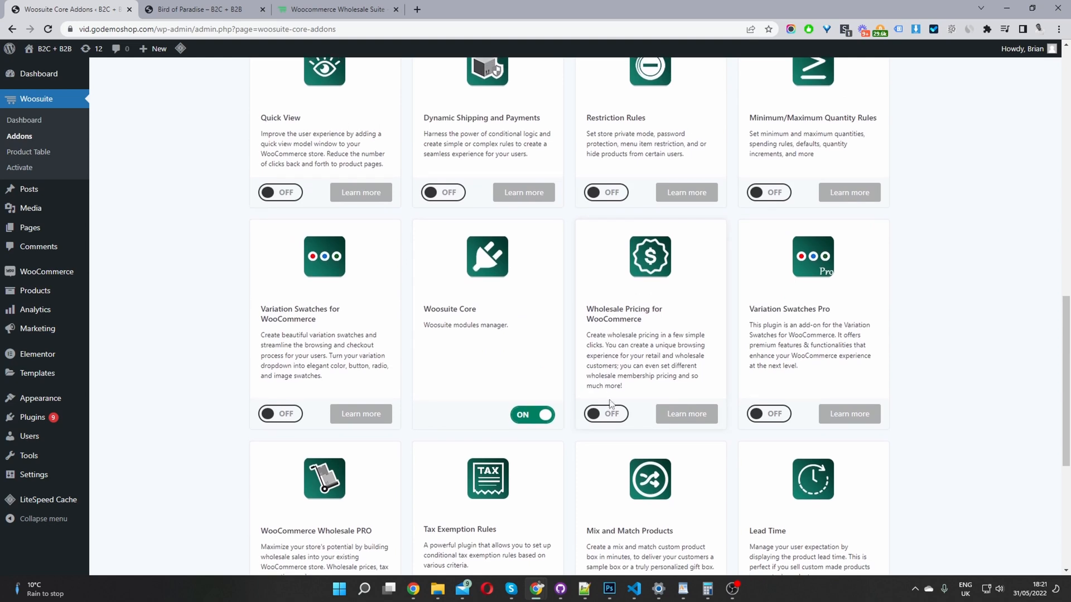
left_click(605, 413)
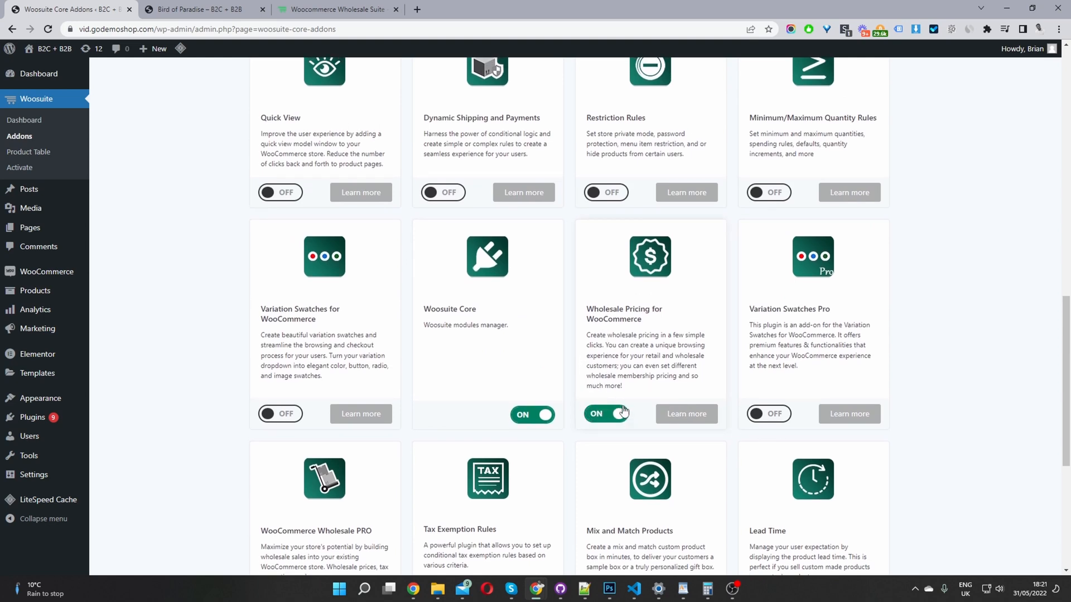
scroll("down", 3)
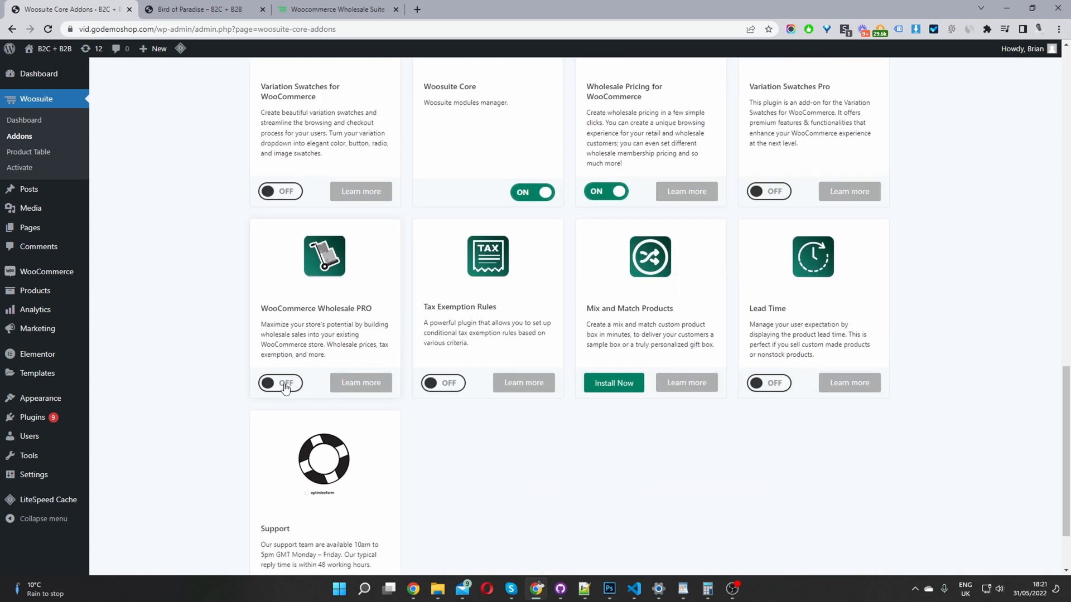
mouse_move(311, 325)
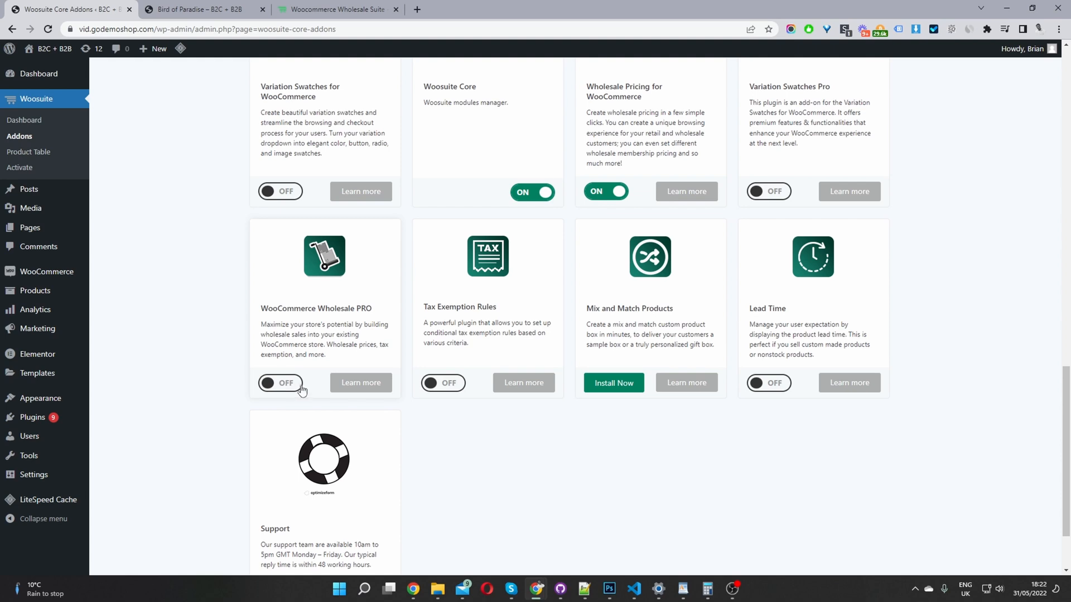
left_click(279, 383)
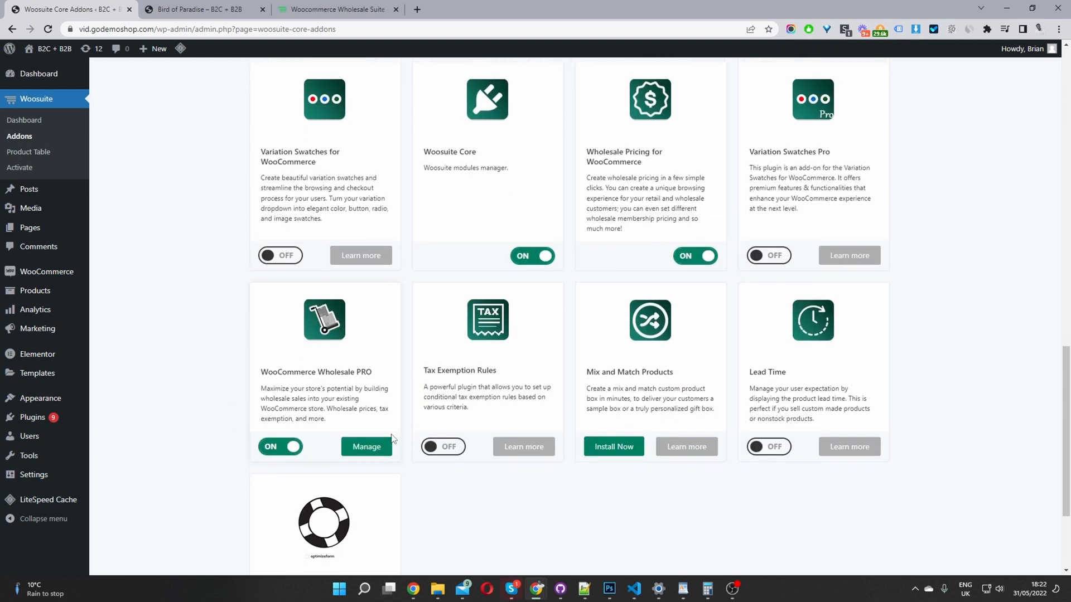
left_click(366, 437)
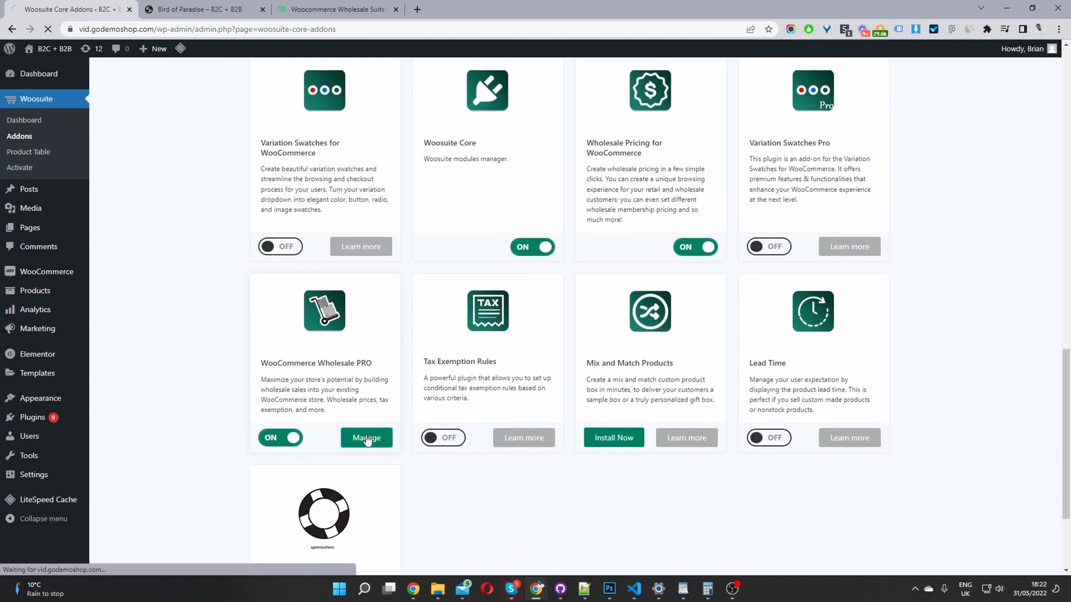
left_click(366, 437)
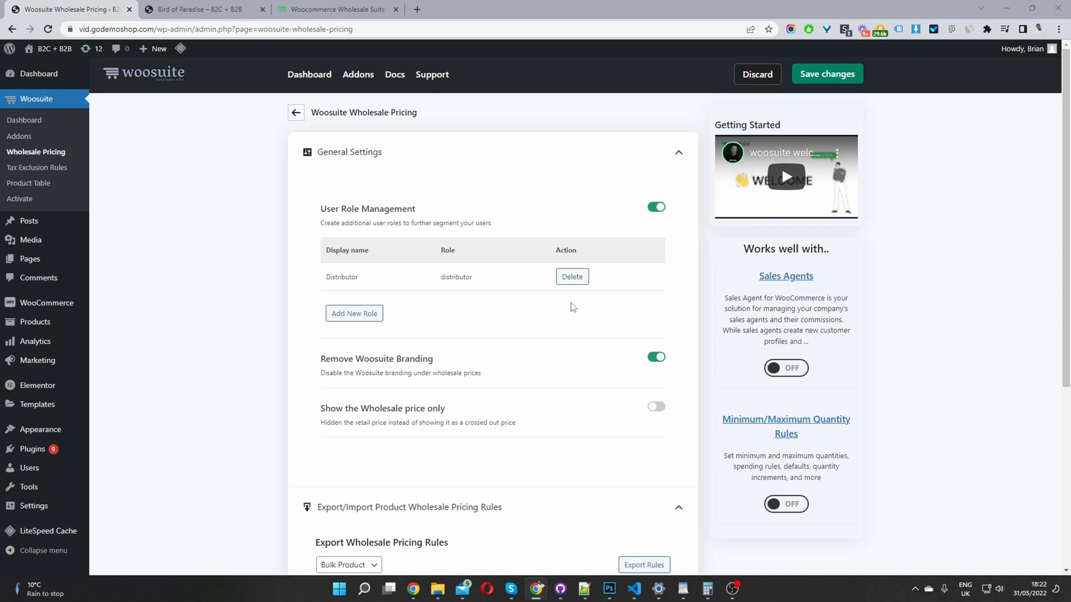
mouse_move(328, 237)
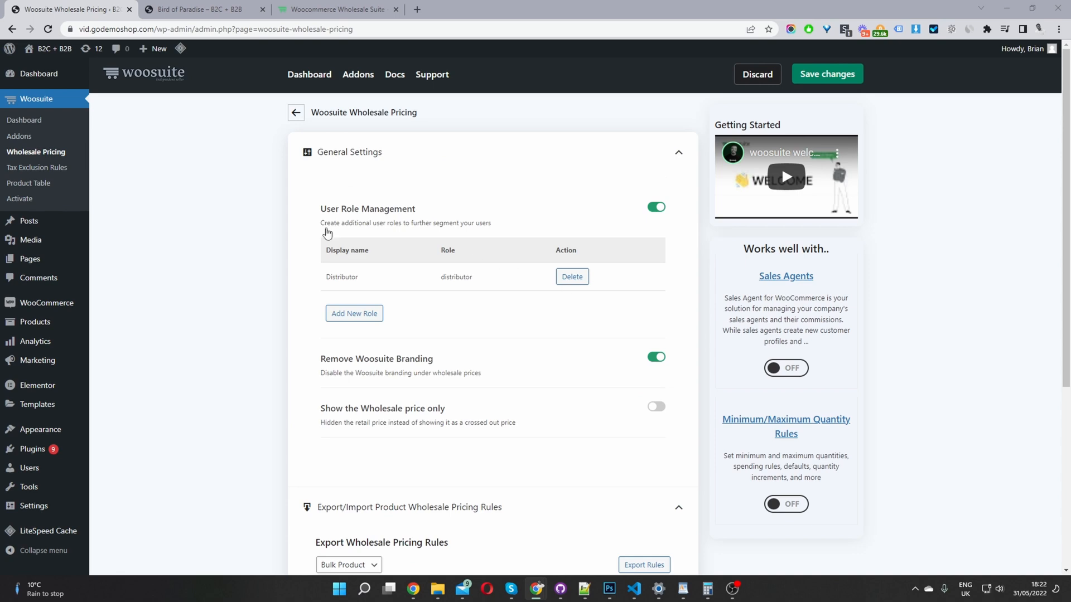
mouse_move(359, 316)
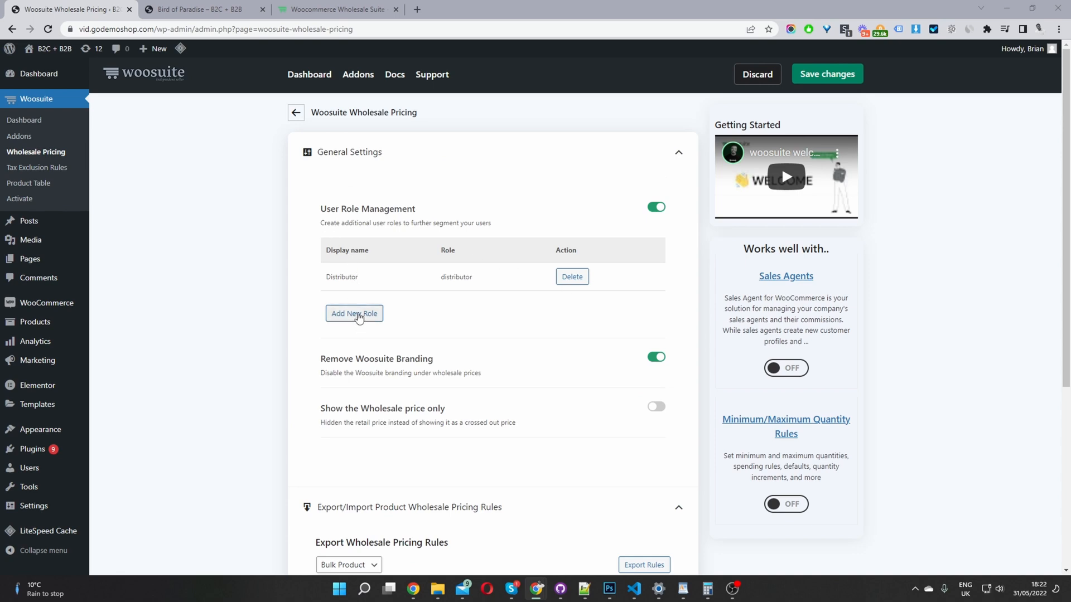
mouse_move(369, 280)
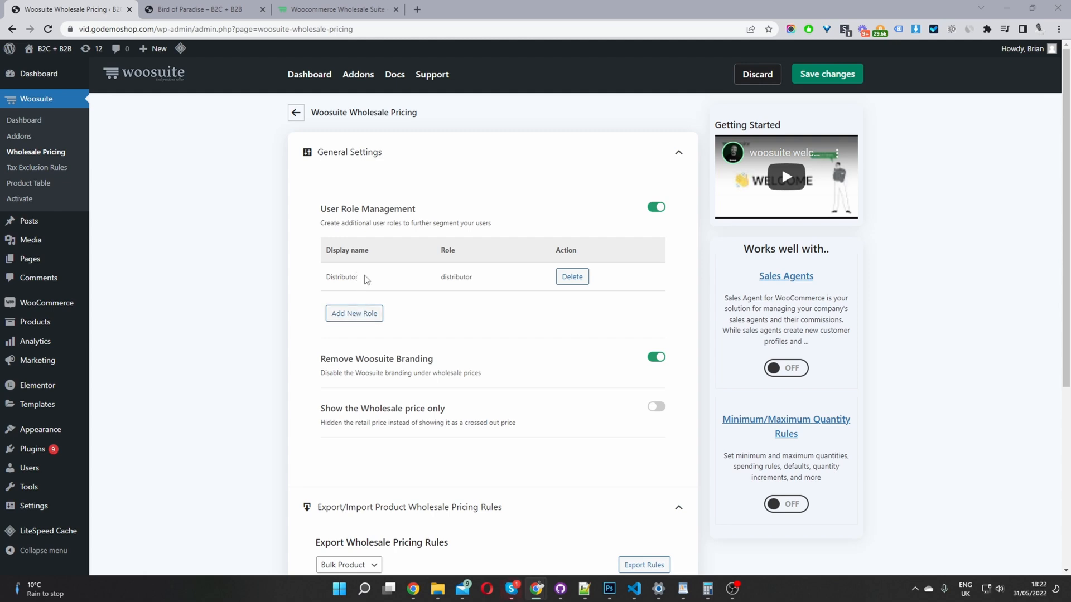
mouse_move(375, 256)
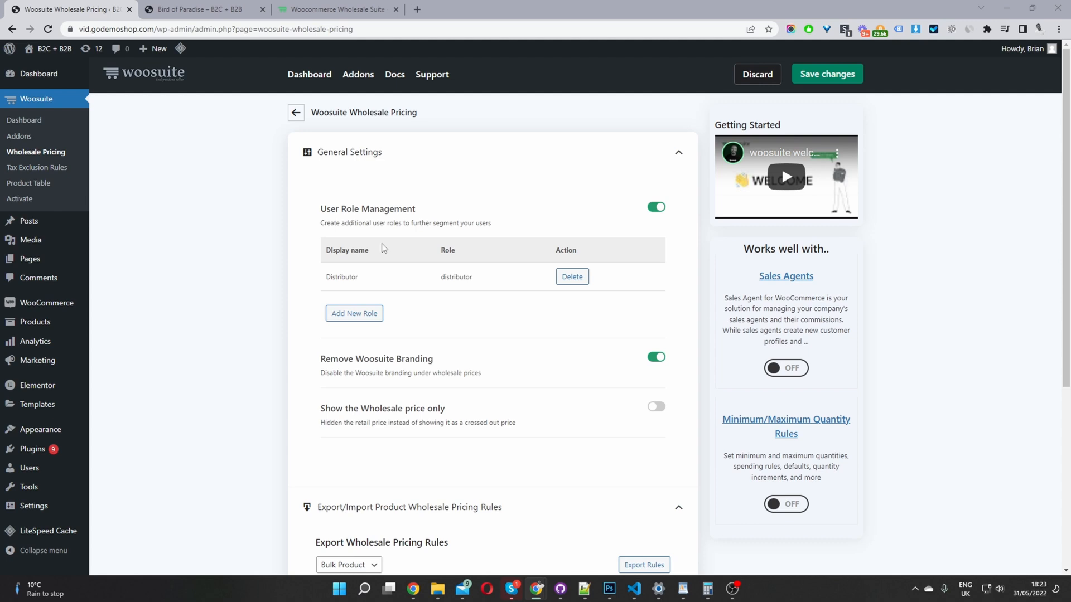
mouse_move(355, 313)
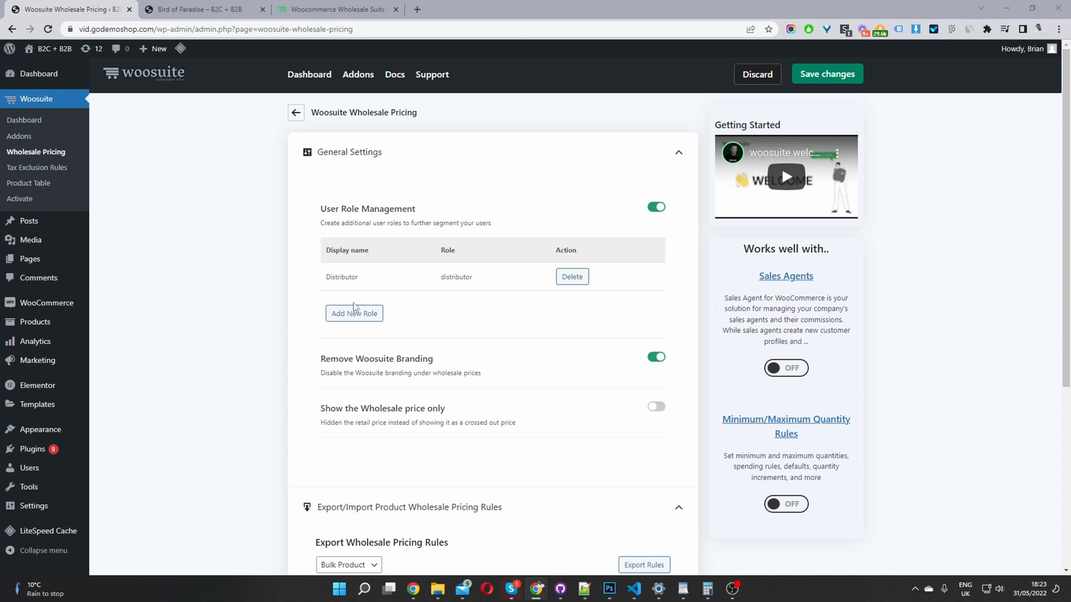
Start a new user role with identifier trade and display name 'Trade account'
left_click(354, 312)
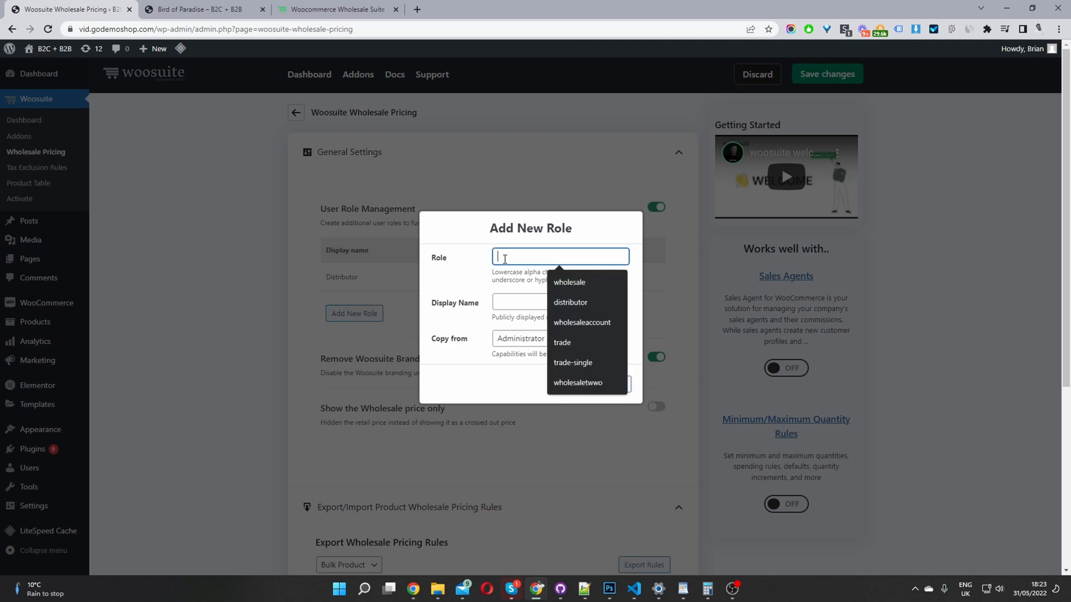
left_click(562, 342)
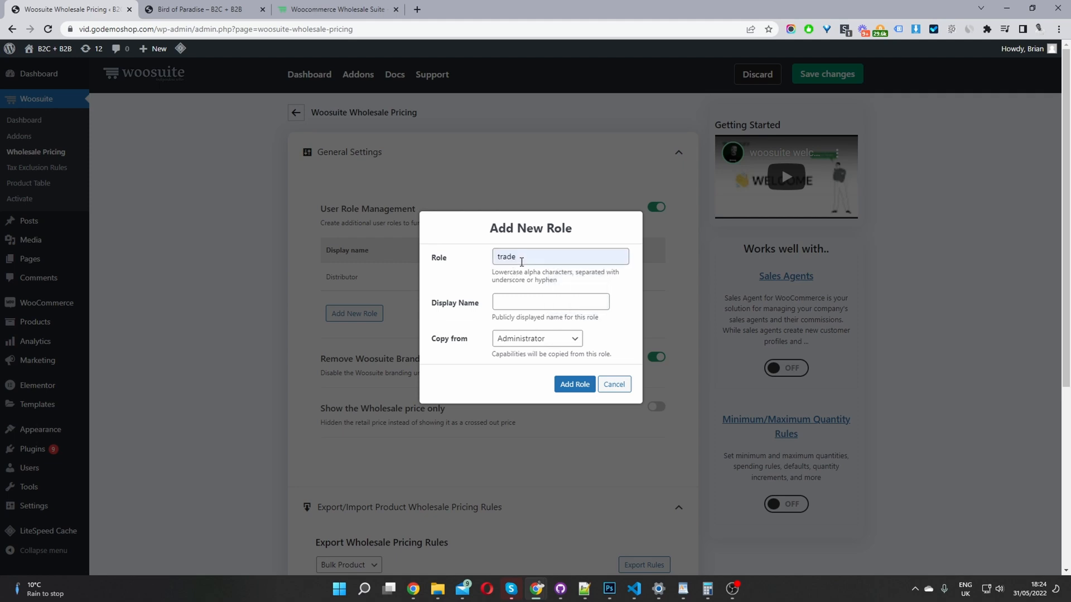
mouse_move(525, 295)
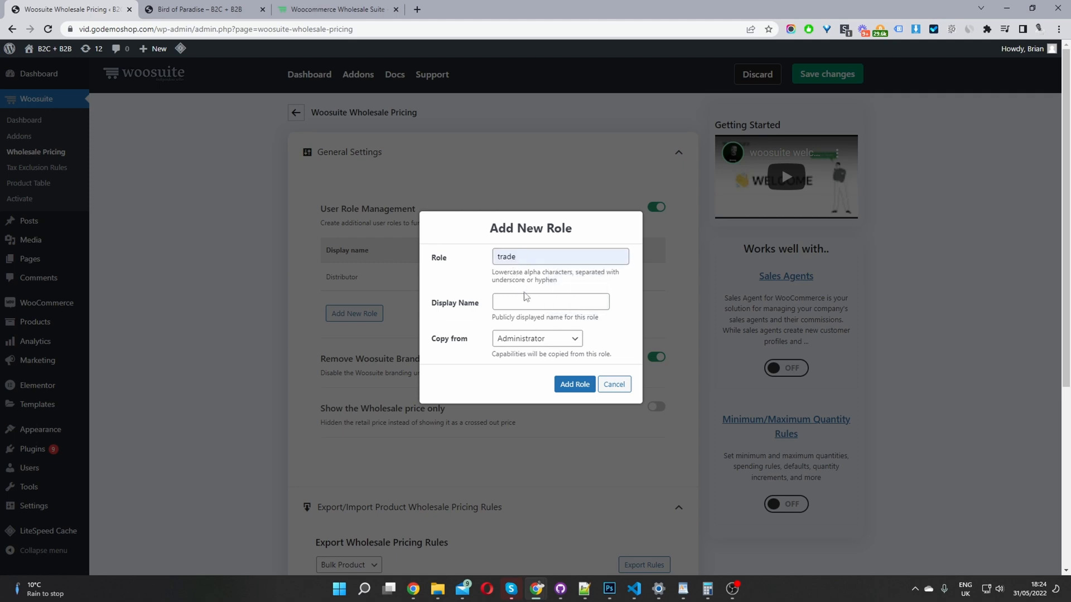
left_click(551, 301)
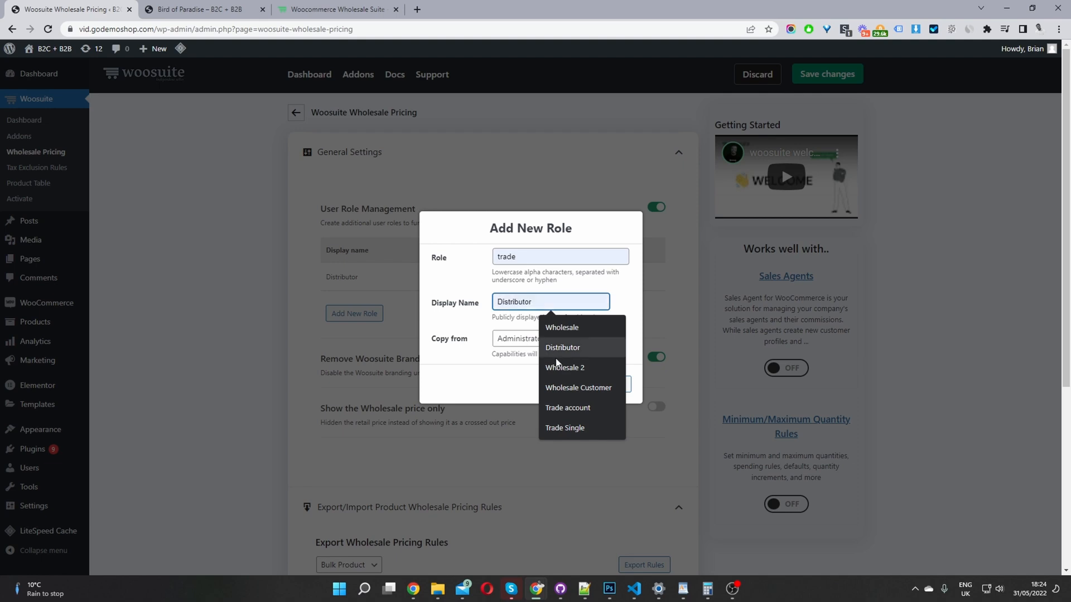
left_click(567, 409)
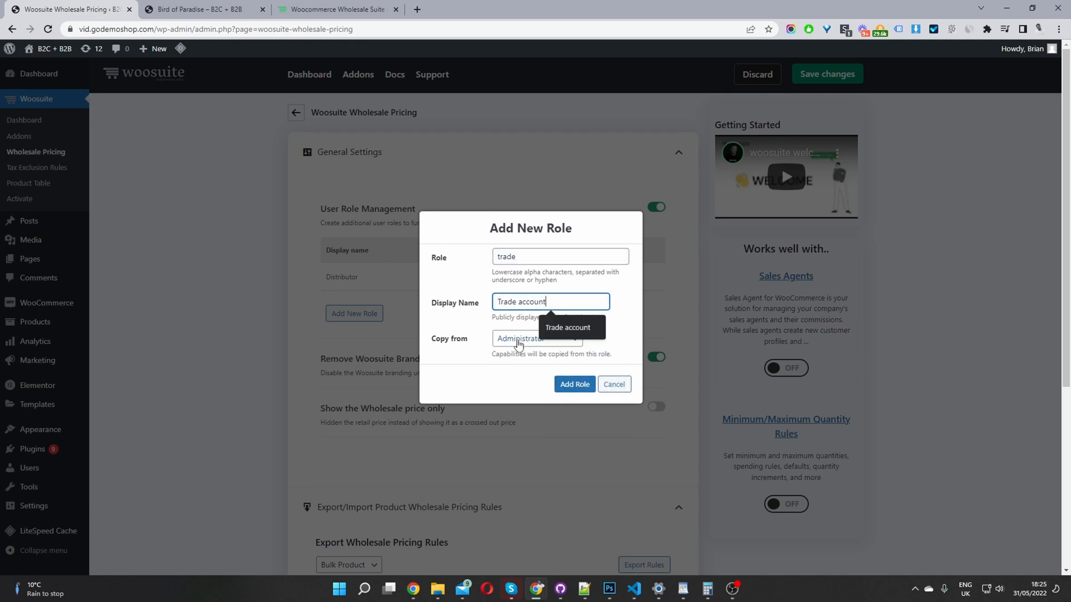
Copy capabilities from the Customer role and add the Trade account role
left_click(536, 339)
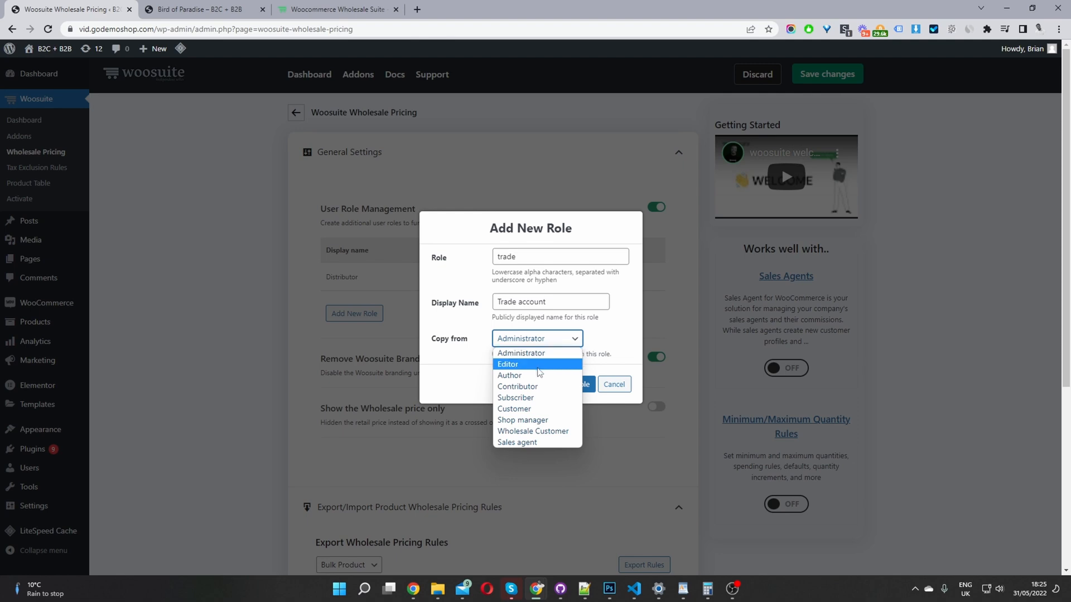
mouse_move(544, 409)
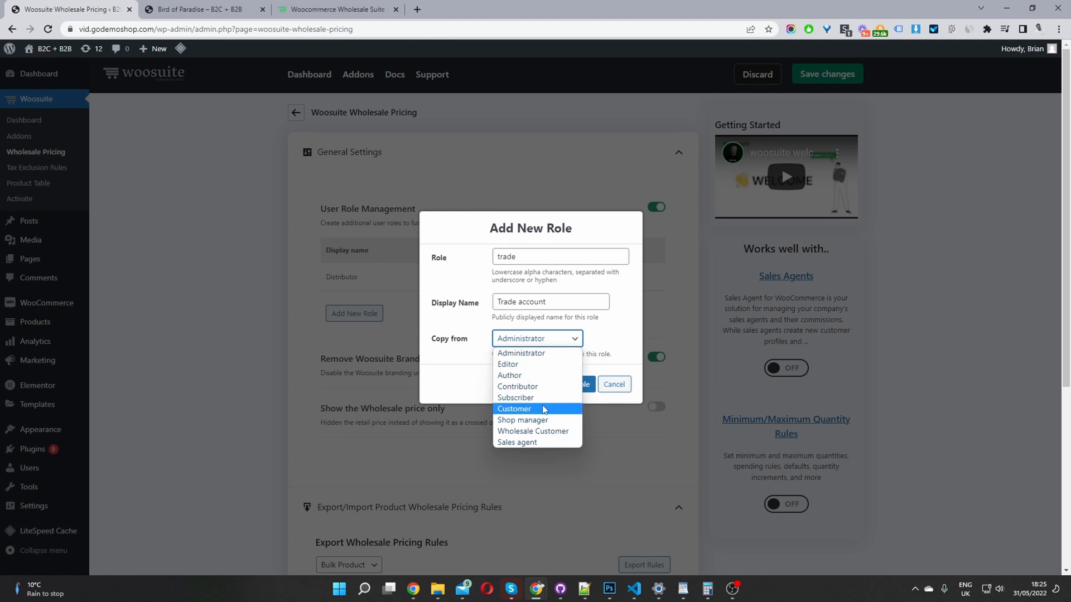
left_click(514, 408)
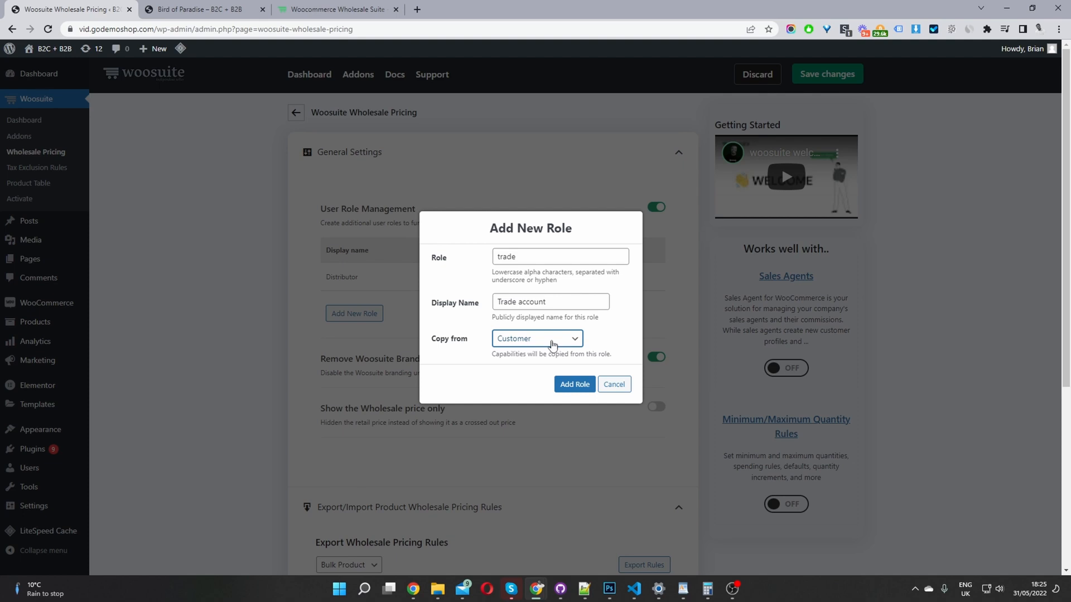
mouse_move(578, 377)
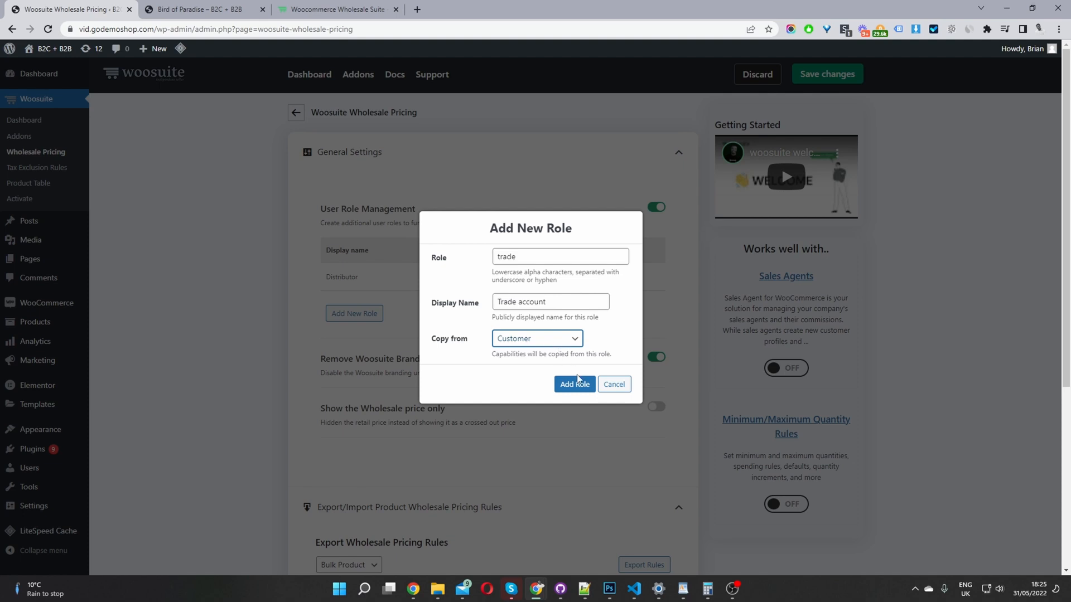
left_click(574, 384)
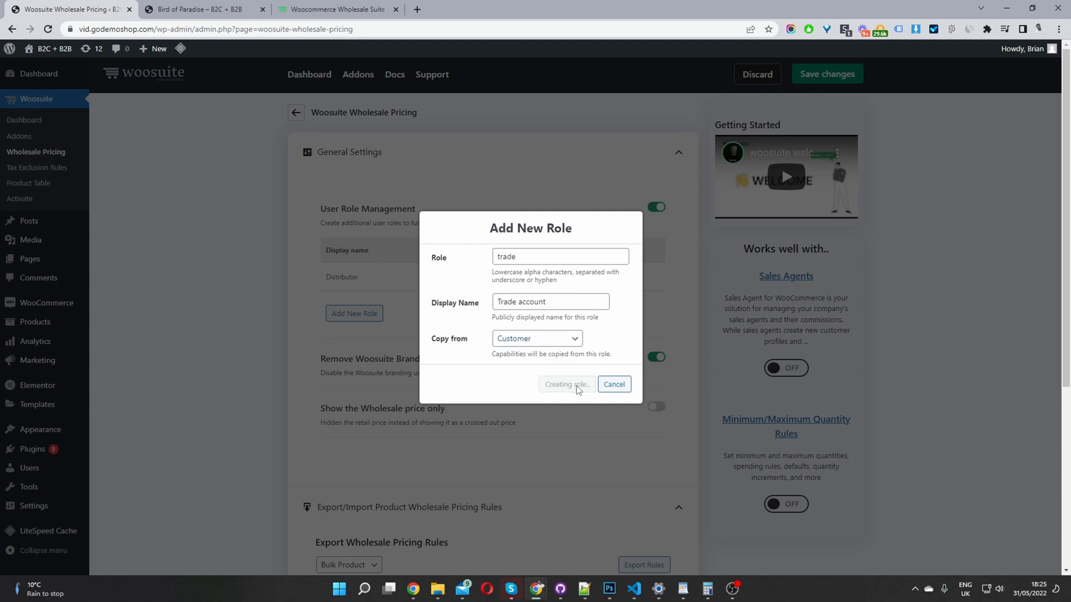
Confirm so the Trade account role appears beside Distributor in the roles table
left_click(567, 383)
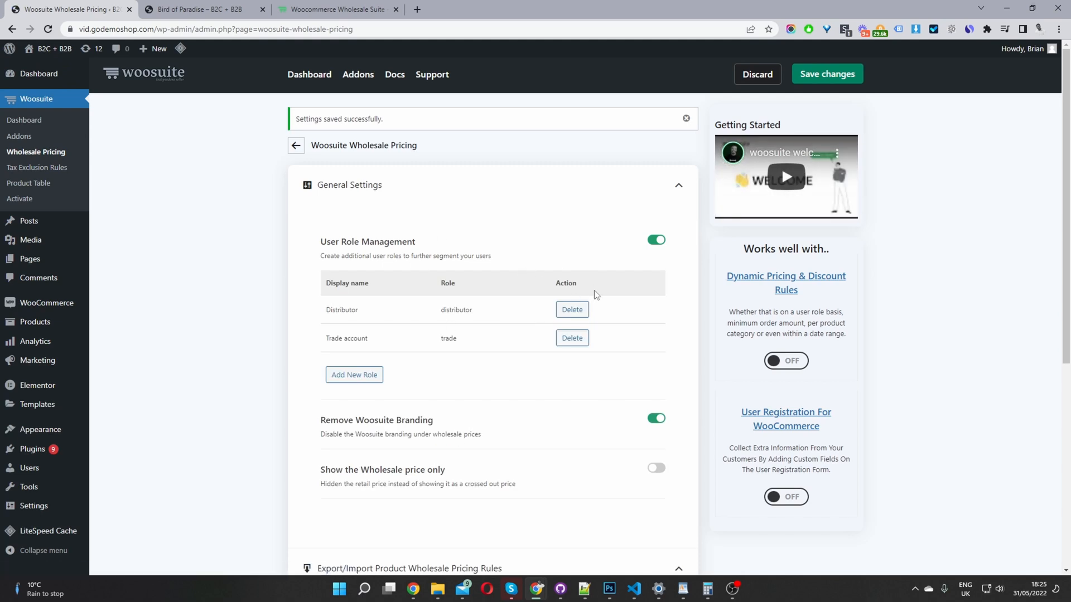
mouse_move(380, 344)
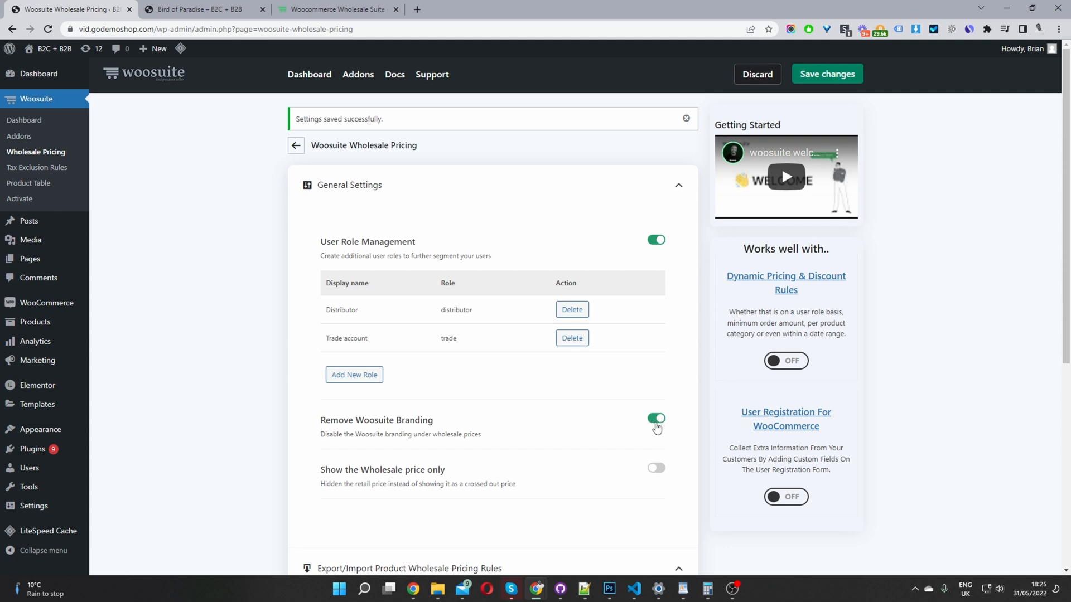
mouse_move(355, 479)
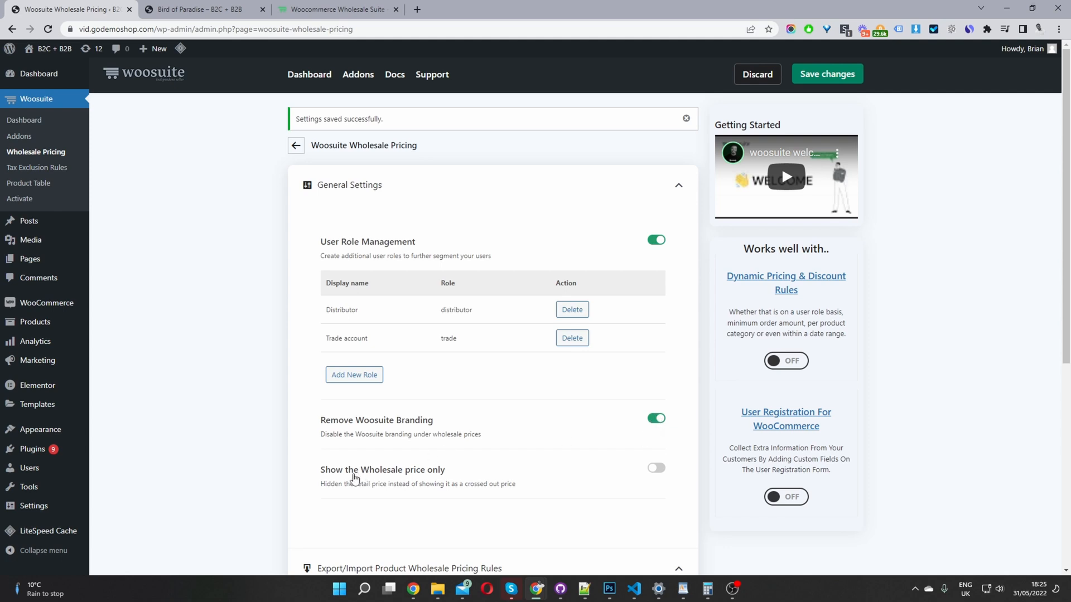
Switch on 'Show the Wholesale price only' in the wholesale General Settings
left_click(656, 468)
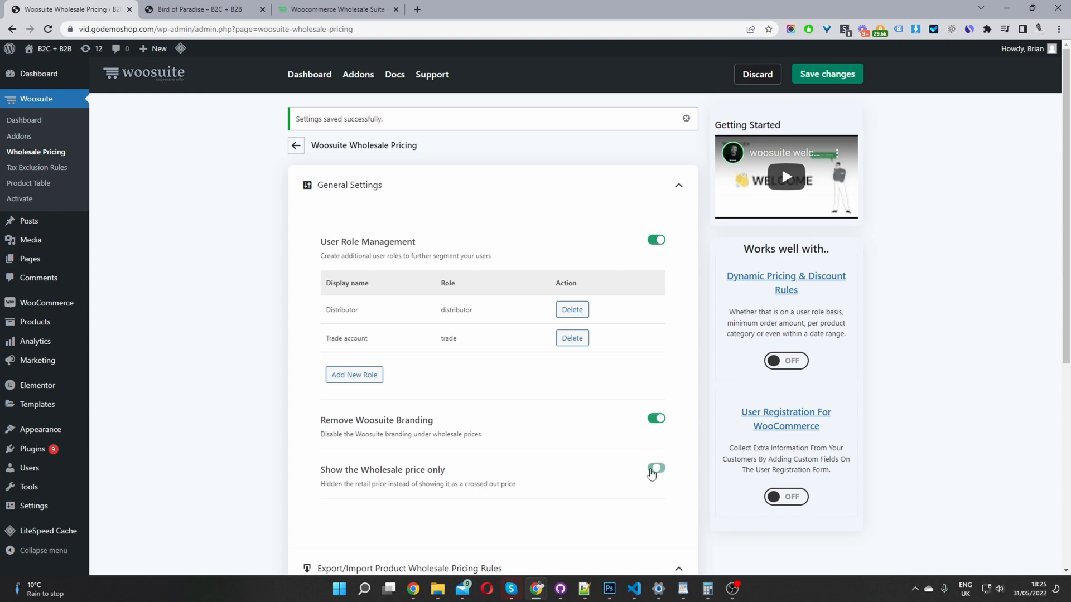
left_click(656, 467)
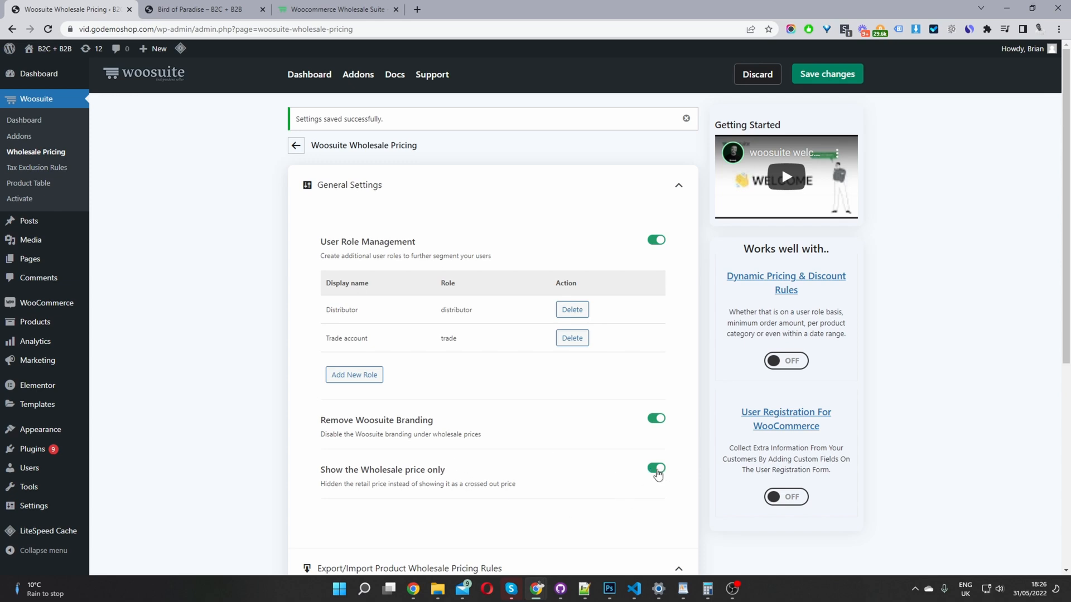
scroll("down", 3)
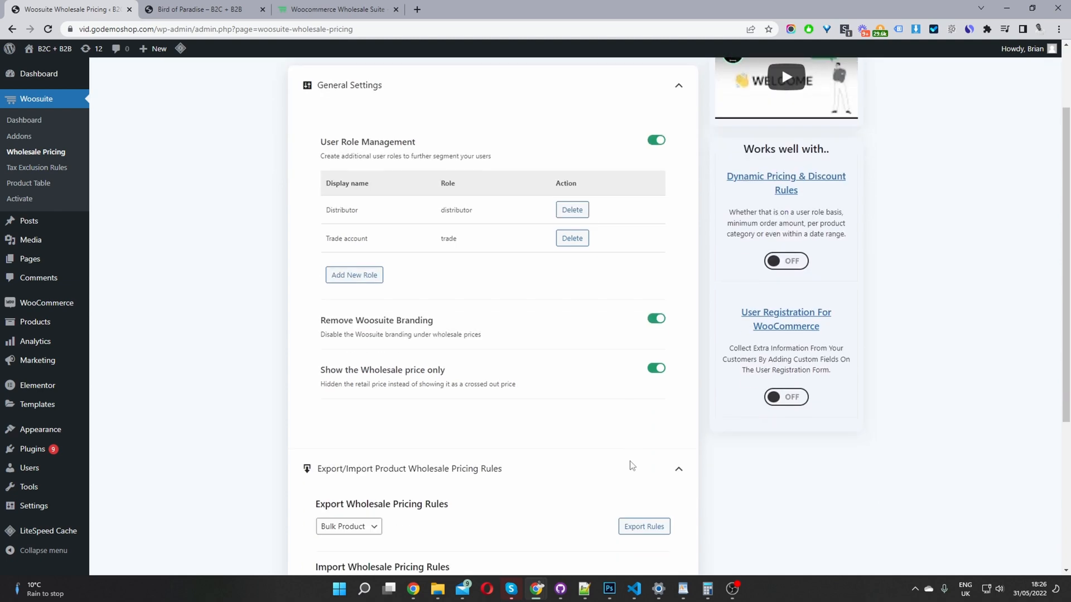
scroll("down", 3)
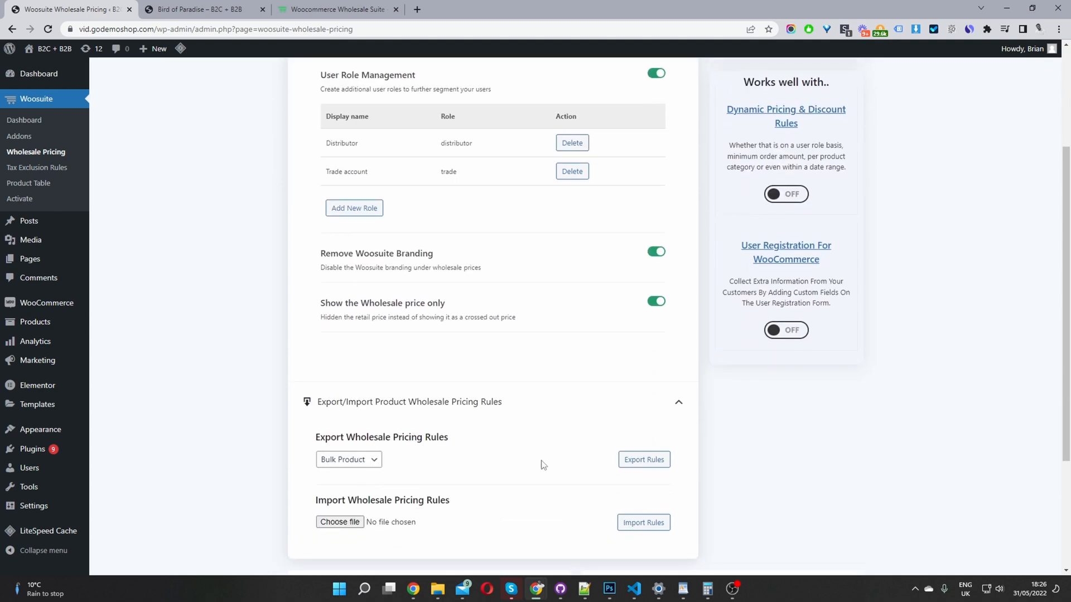
mouse_move(551, 465)
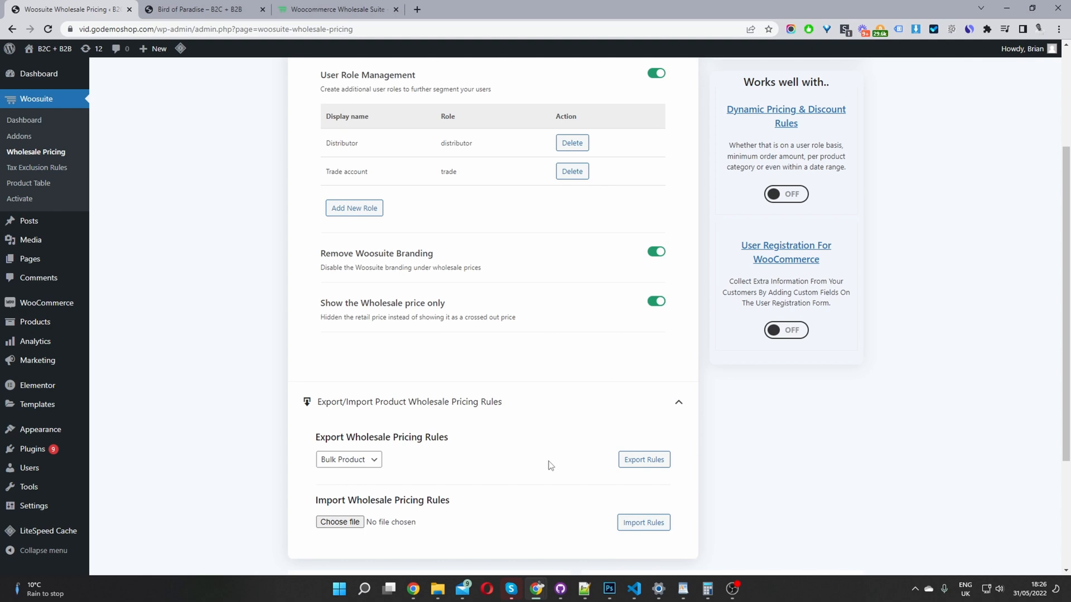
mouse_move(464, 515)
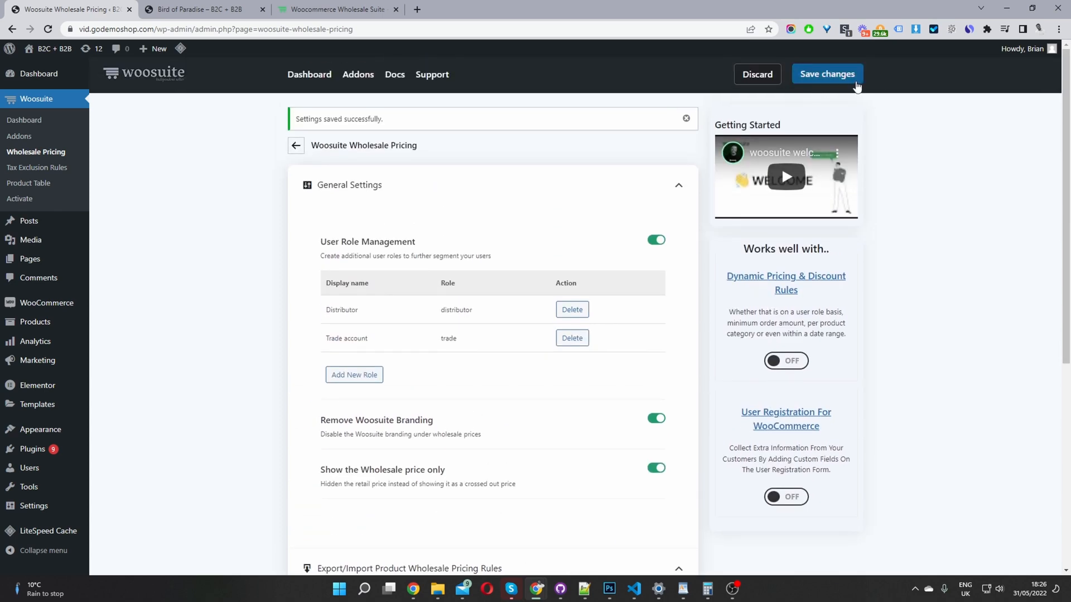
Save the wholesale pricing settings and switch to the Bird of Paradise storefront page (£249.90)
left_click(827, 74)
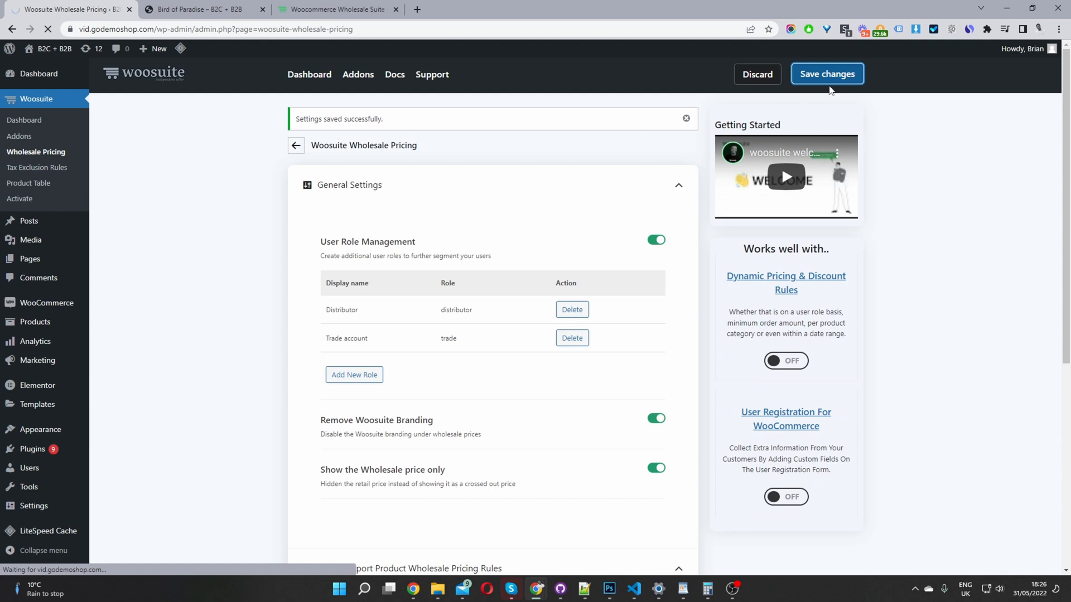
mouse_move(819, 99)
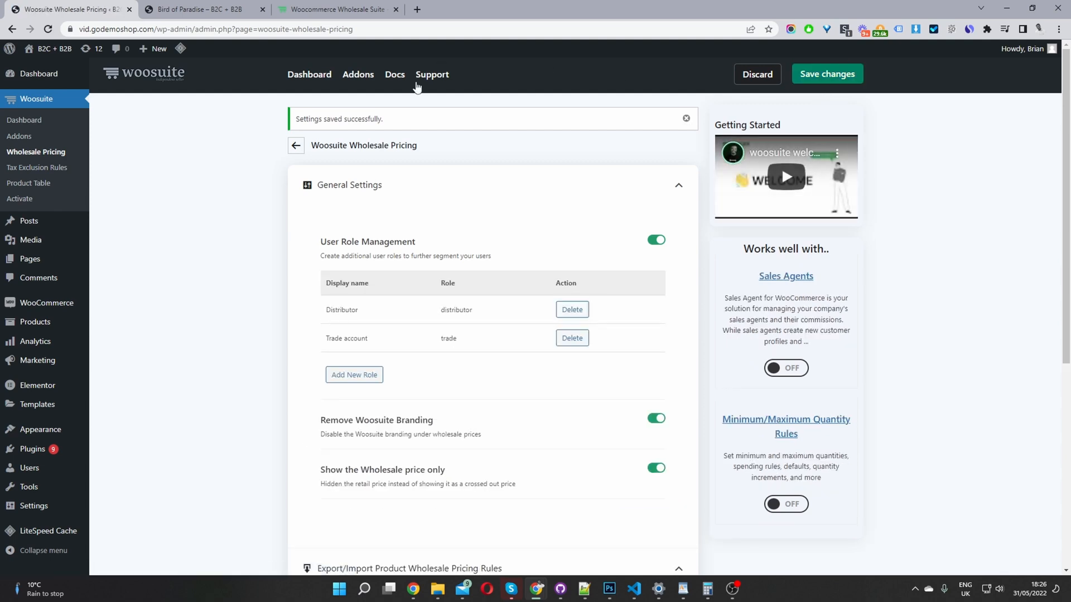
left_click(195, 9)
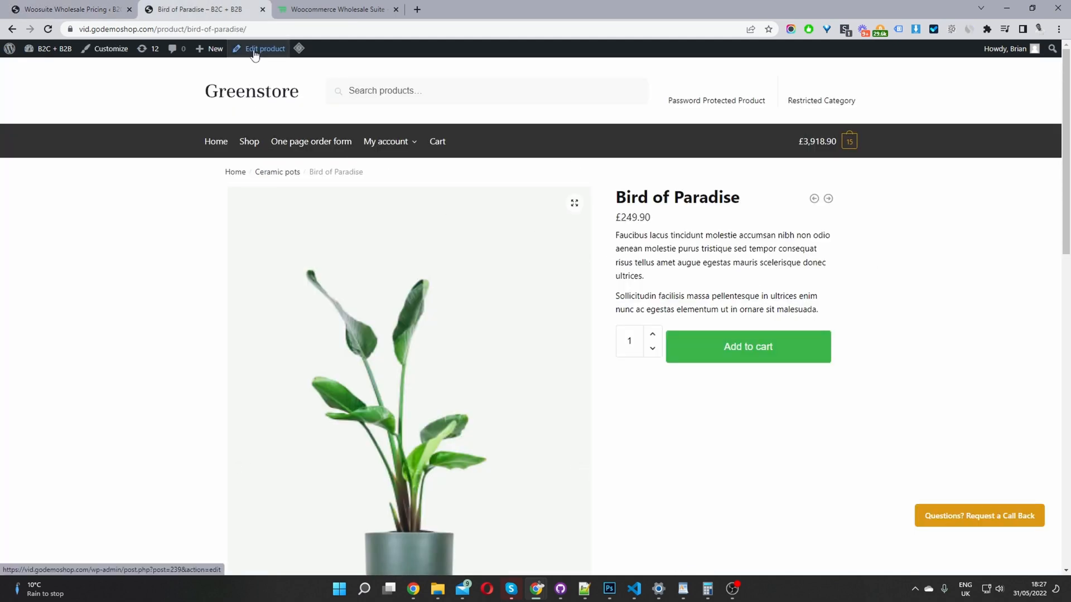
Edit Bird of Paradise so its wholesale rule applies to Specific Roles — Trade account — at price 200
left_click(263, 48)
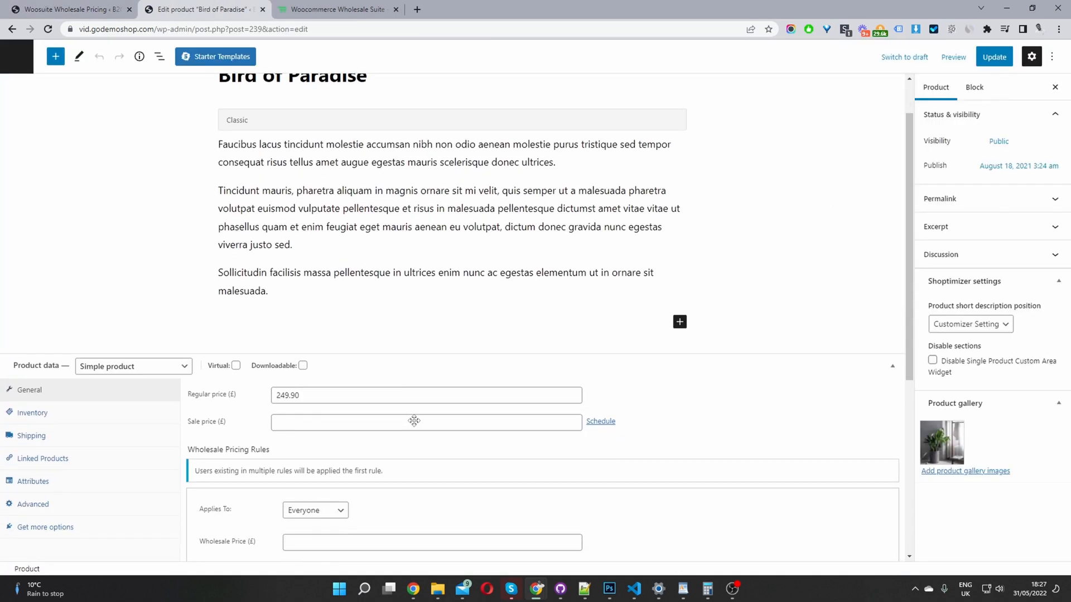
scroll("down", 3)
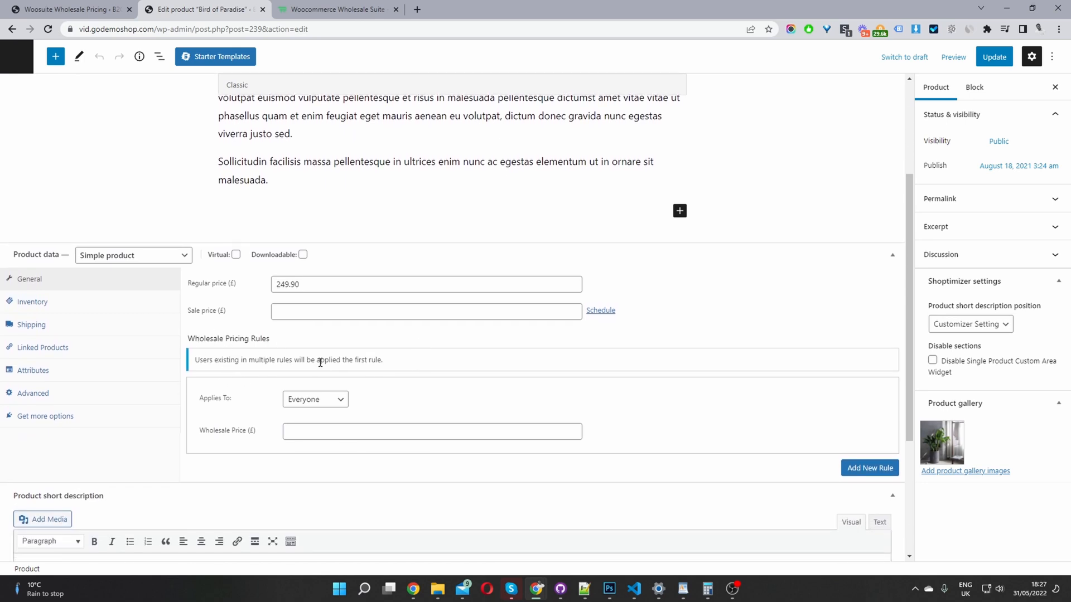
left_click(315, 399)
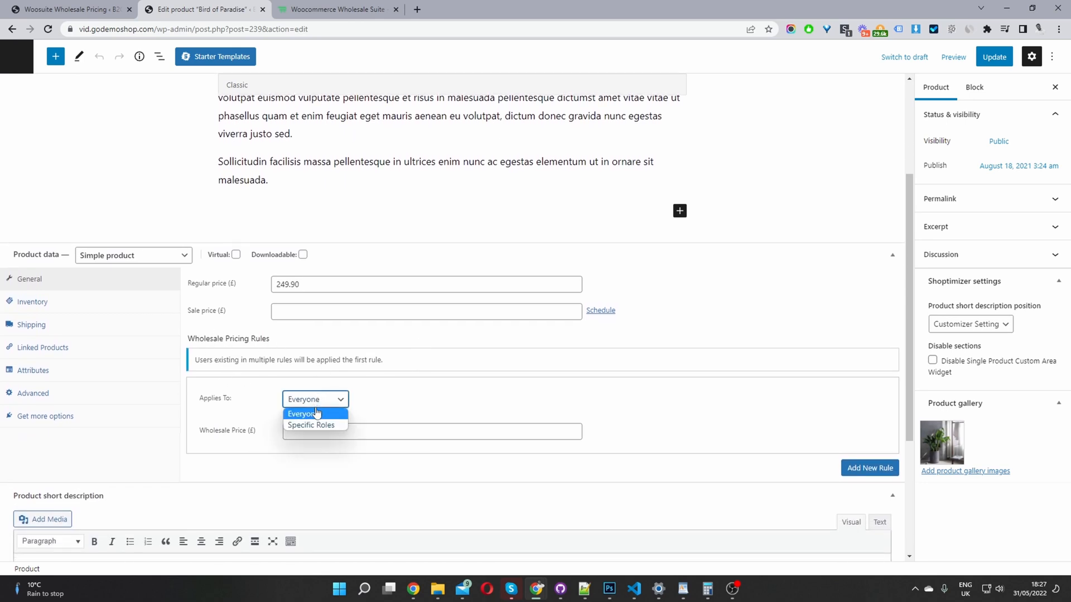
mouse_move(322, 428)
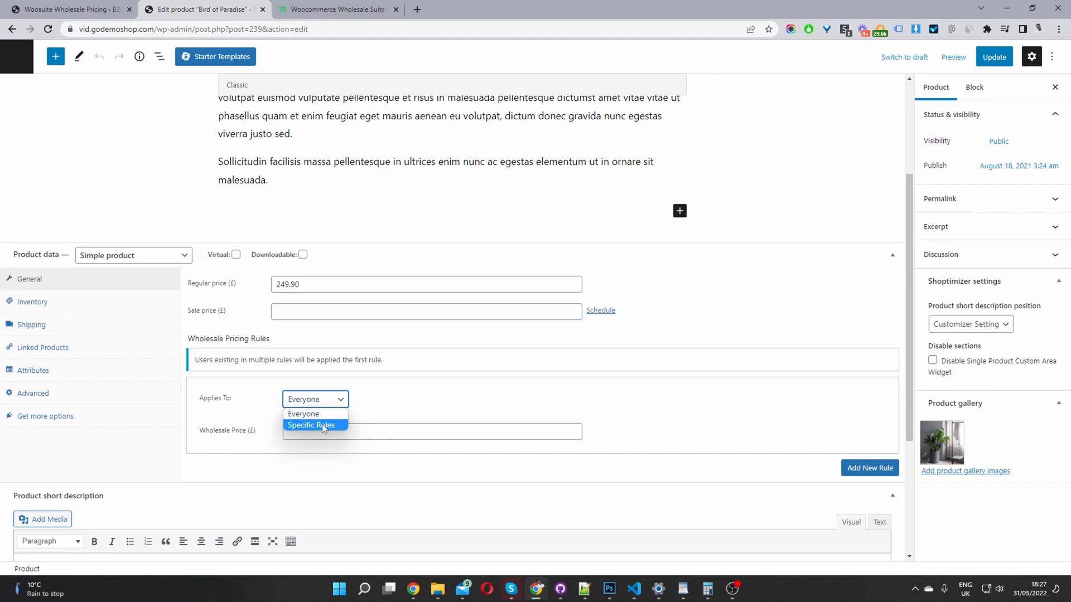
left_click(310, 425)
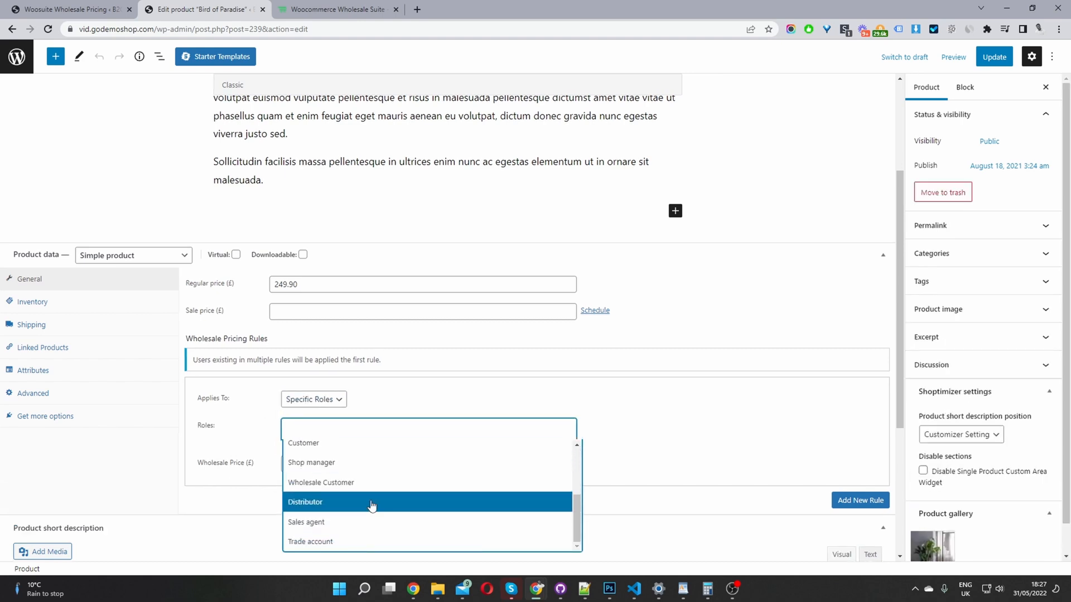
mouse_move(355, 544)
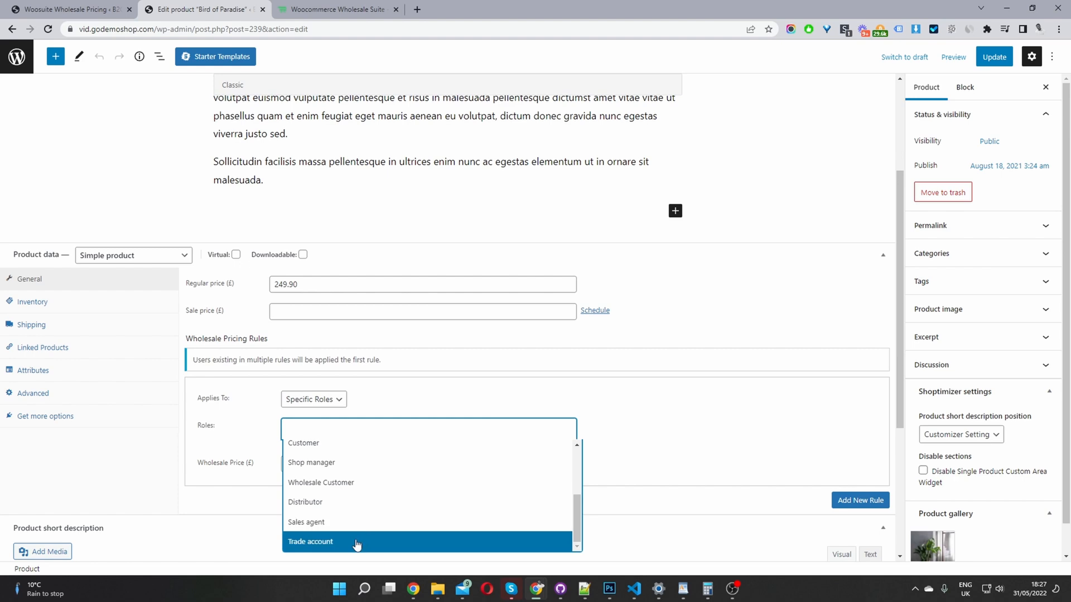
mouse_move(339, 495)
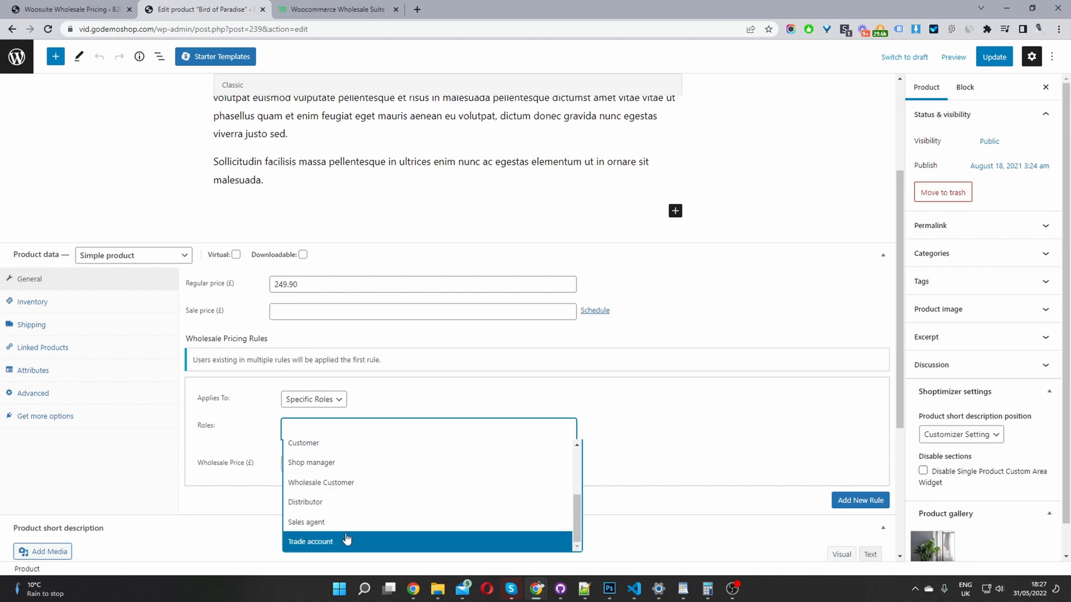
left_click(310, 542)
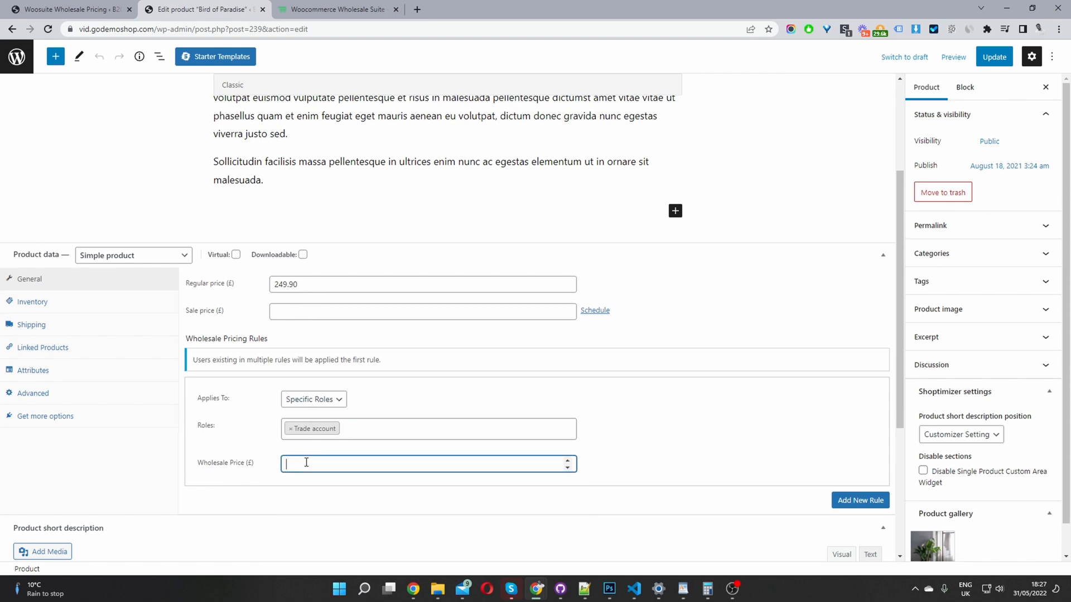
type("200")
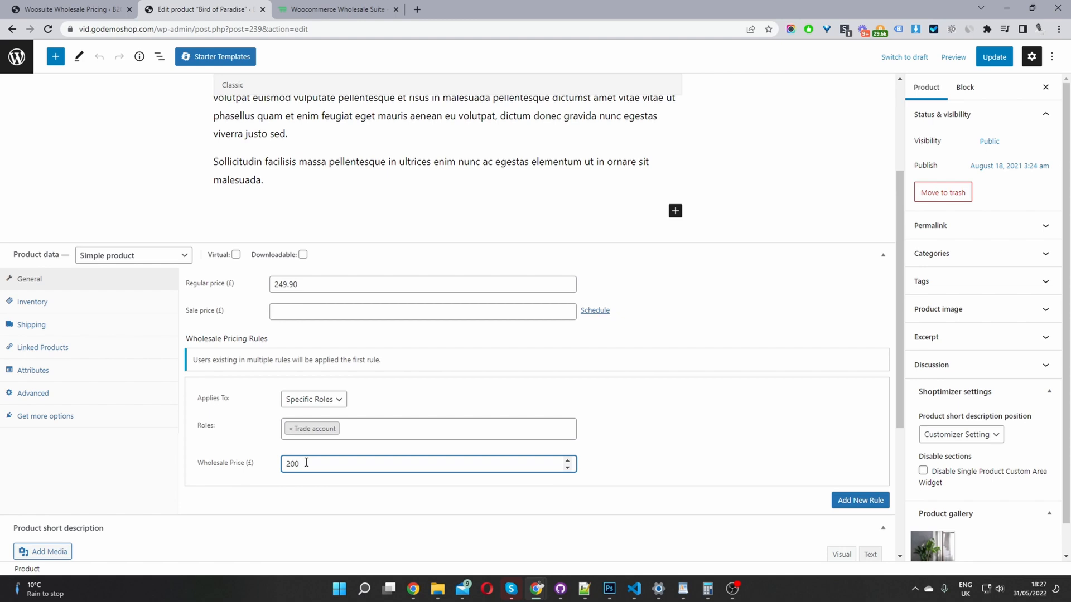
Add a second wholesale rule for the Administrator role with price 199
left_click(860, 500)
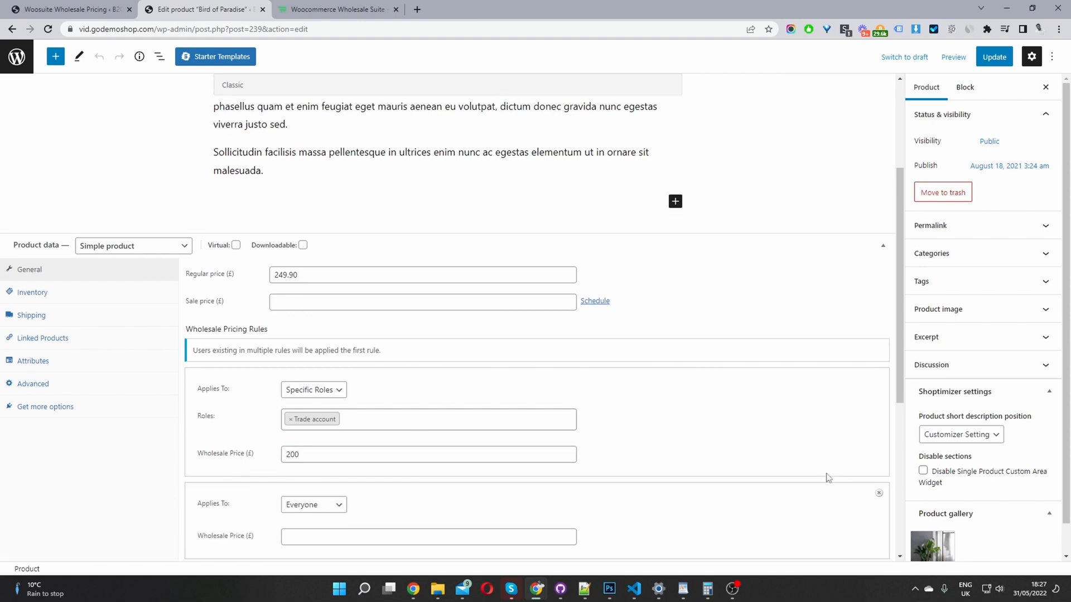
scroll("down", 3)
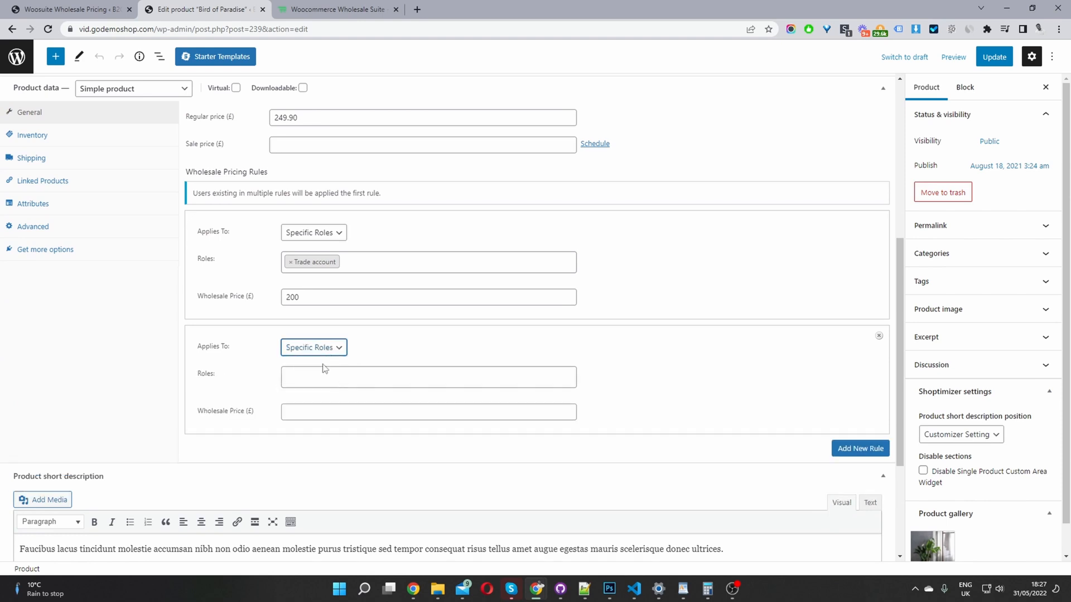
left_click(428, 377)
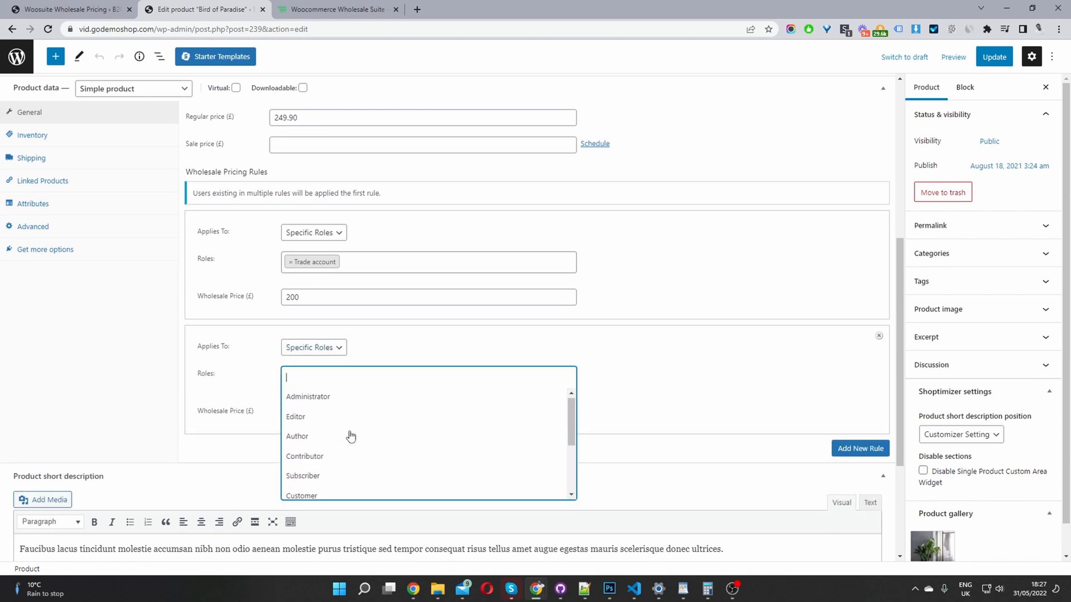
left_click(308, 397)
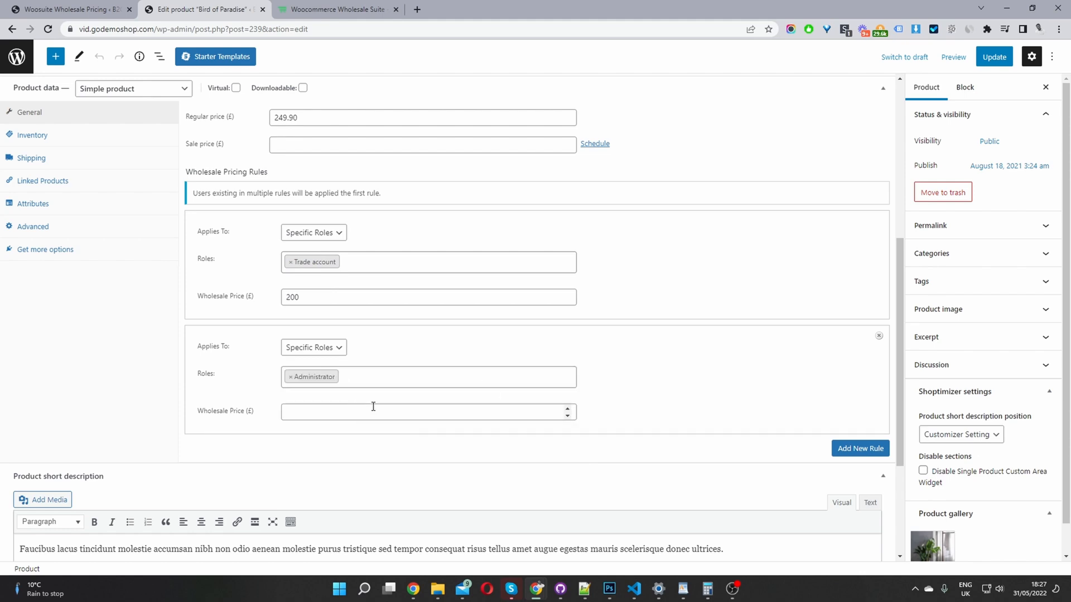
mouse_move(370, 408)
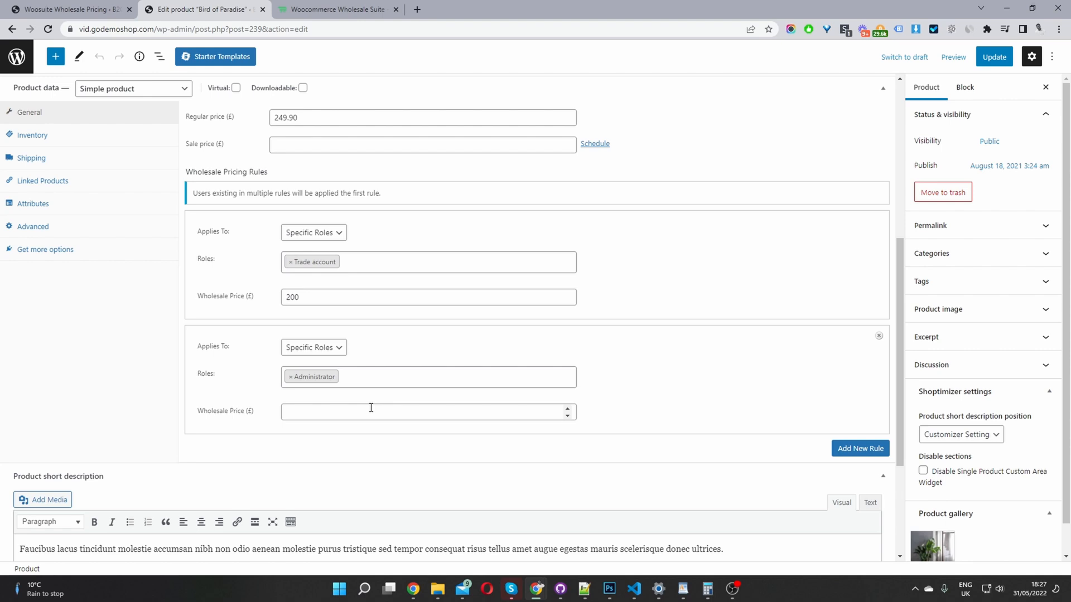
left_click(370, 412)
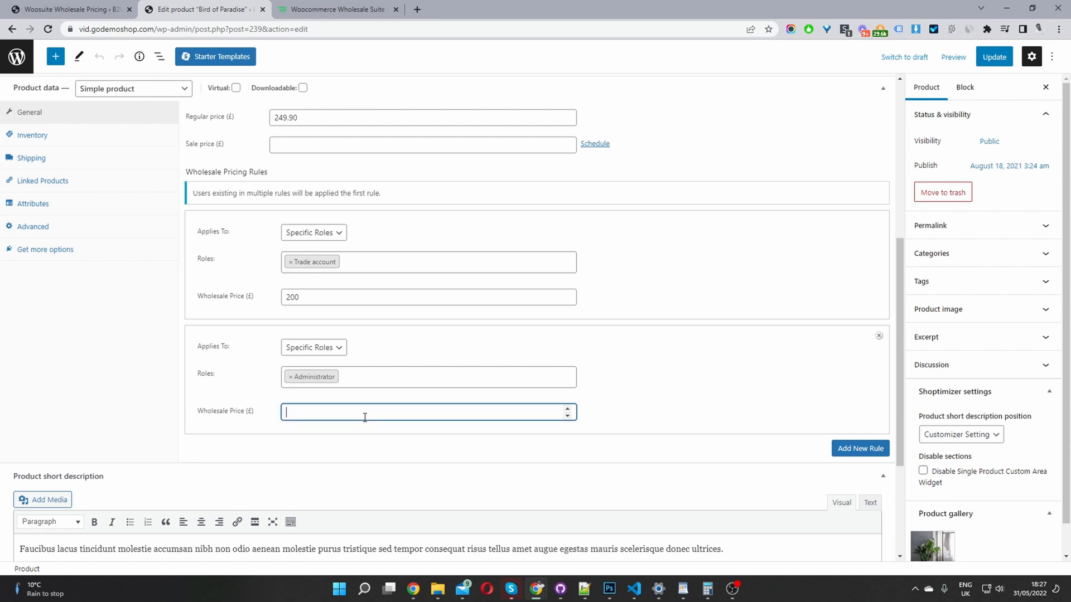
type("199")
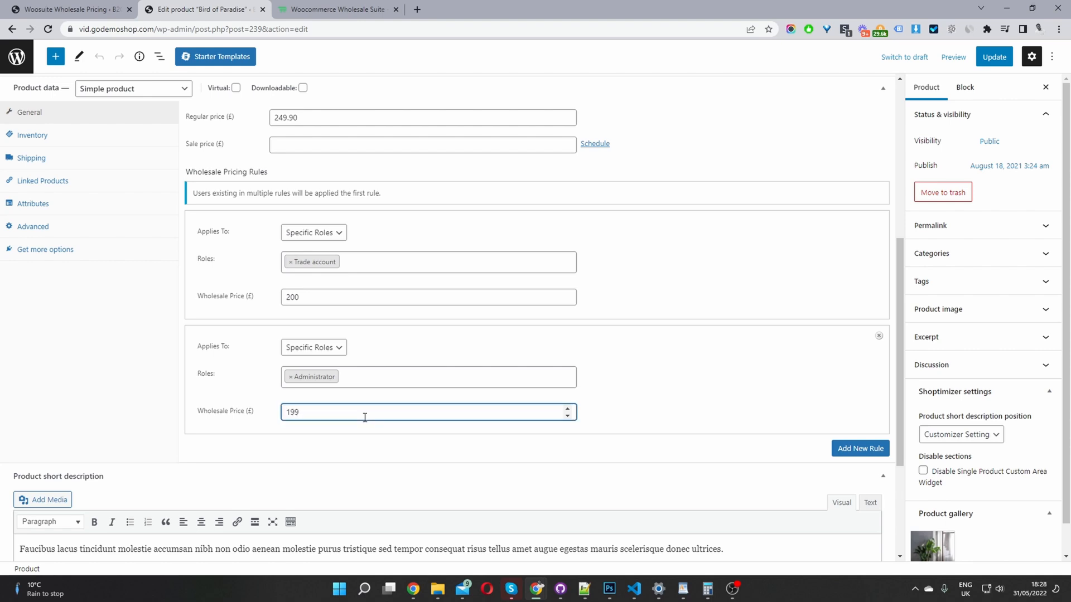
mouse_move(994, 60)
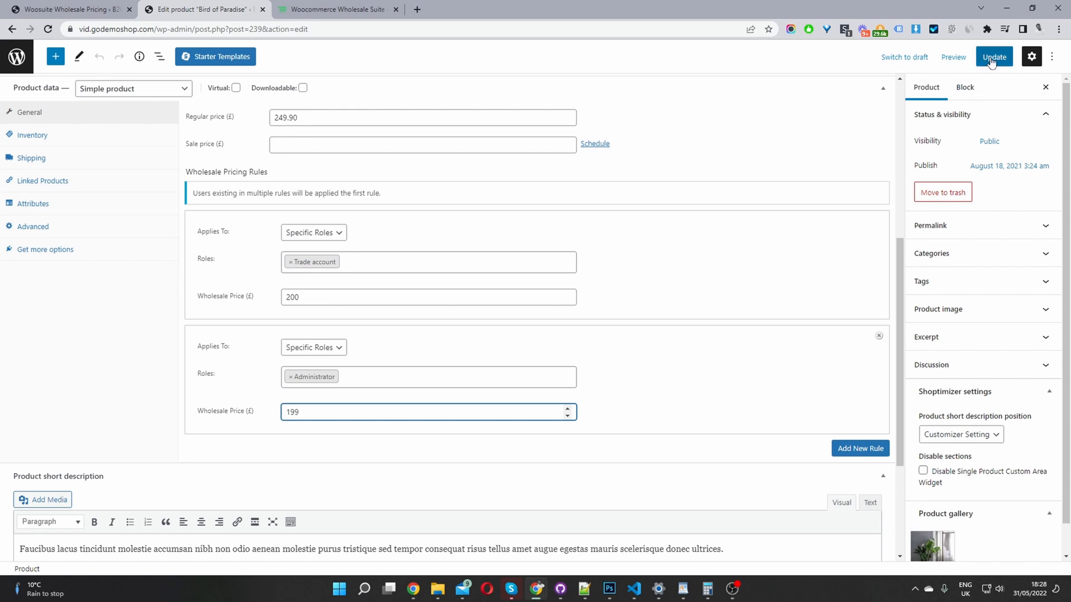
Update the product and view Bird of Paradise on the storefront, highlighting the £199.00 price
left_click(993, 56)
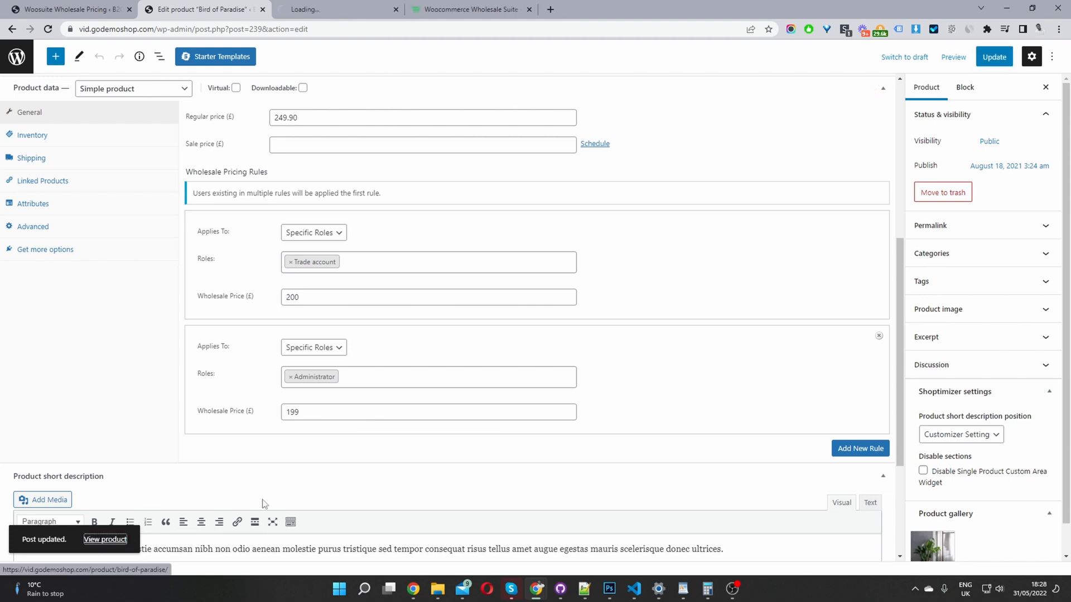
left_click(105, 540)
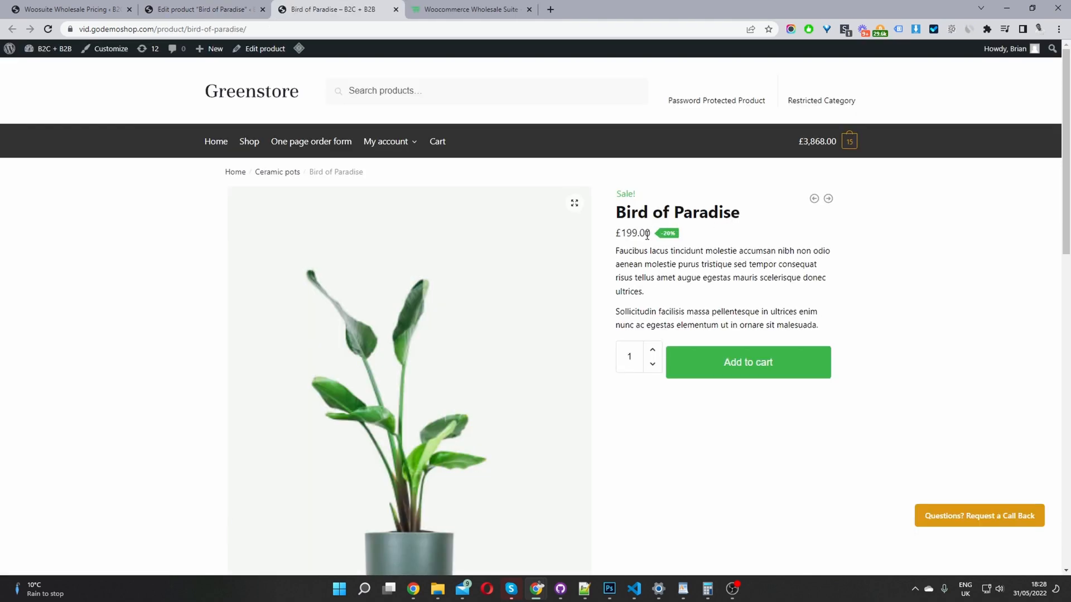
double_click(629, 233)
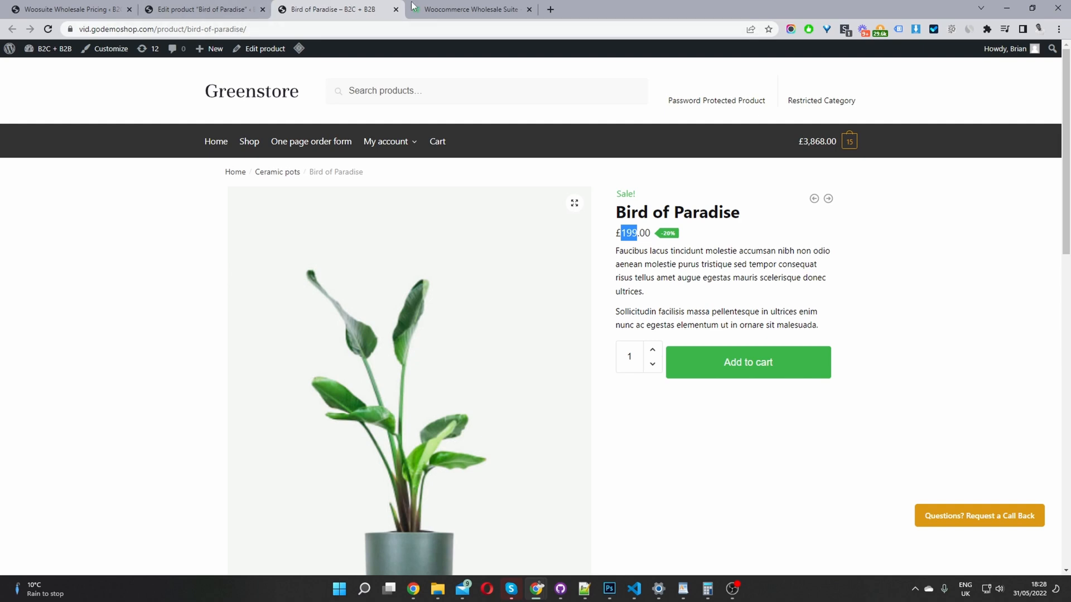
On woosuite.com, open the Dynamic Pricing & Discount Rules plugin page from the Plugins menu
left_click(476, 9)
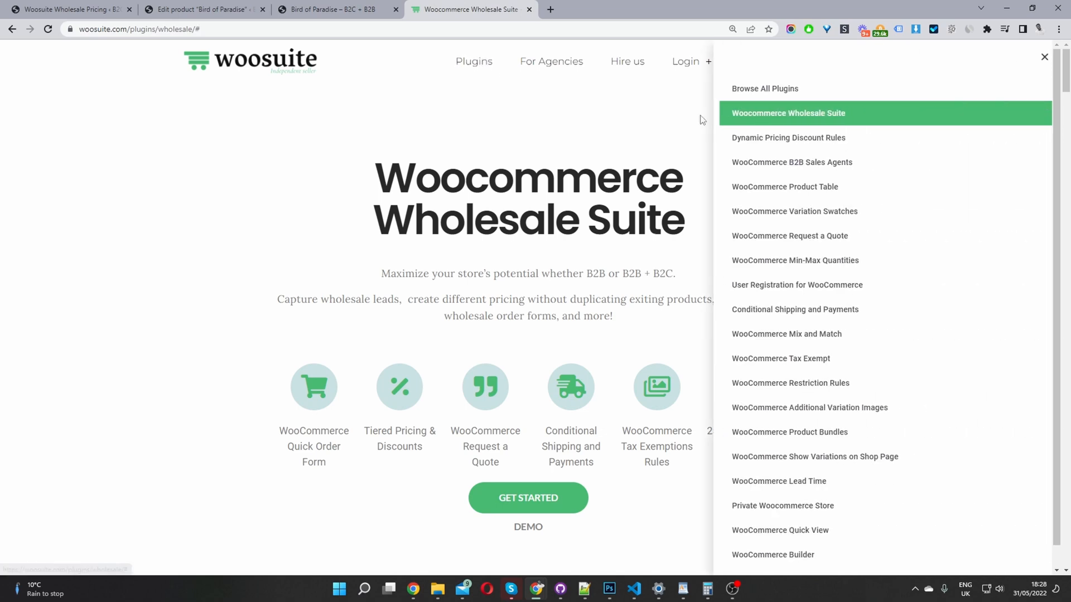
mouse_move(849, 281)
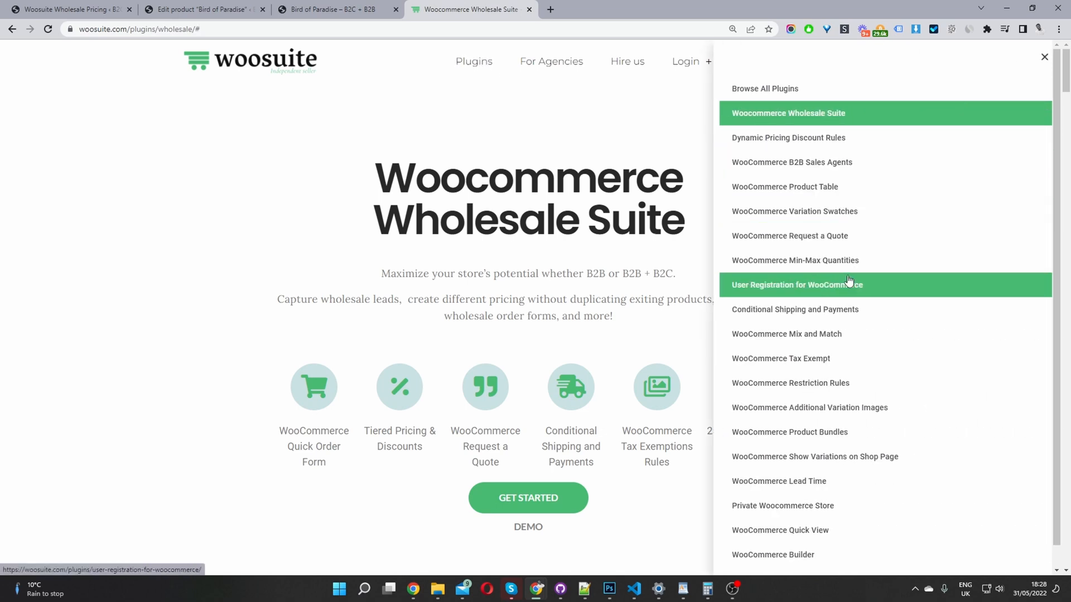
left_click(792, 163)
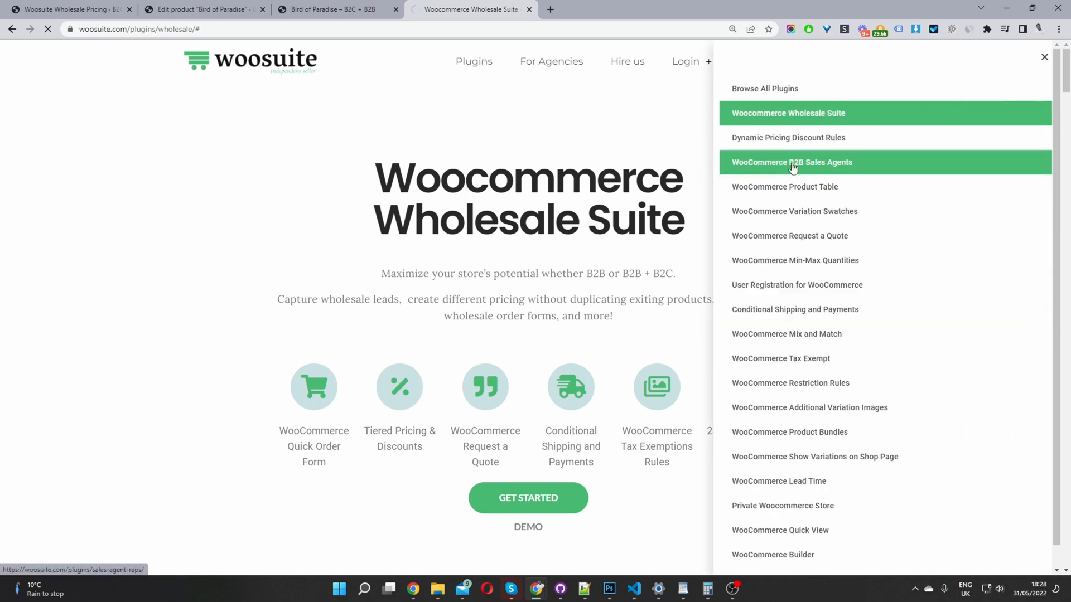
left_click(789, 138)
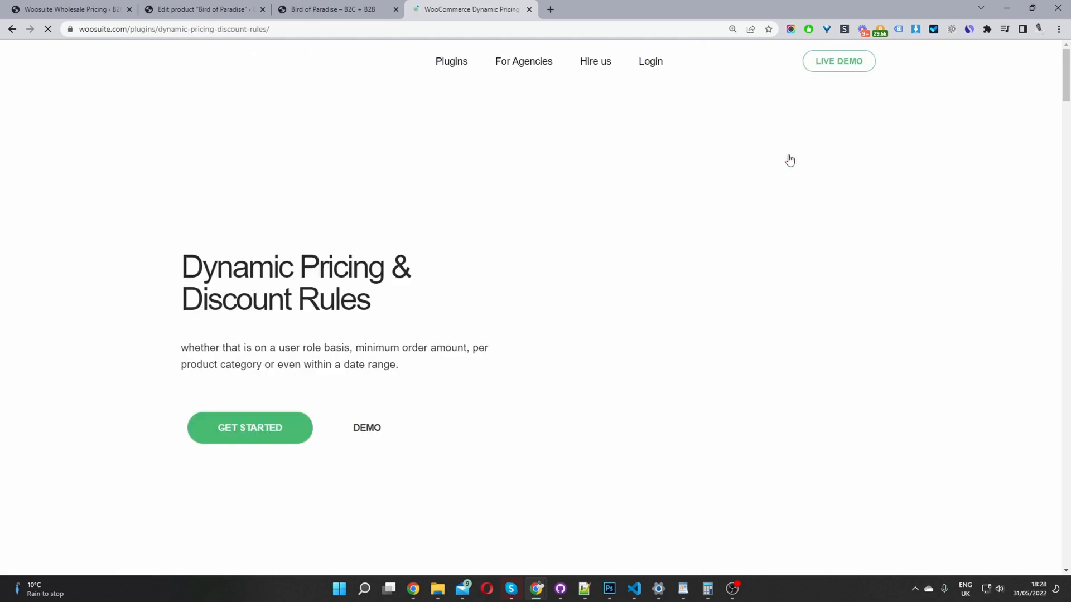